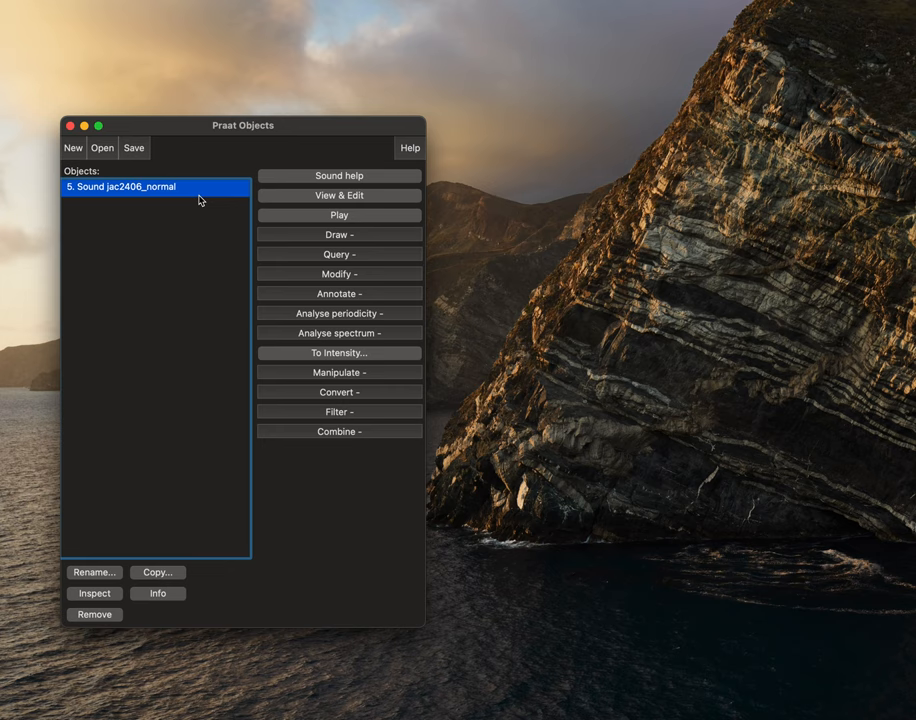
{"action": "mouse_move", "coordinate": [386, 203]}
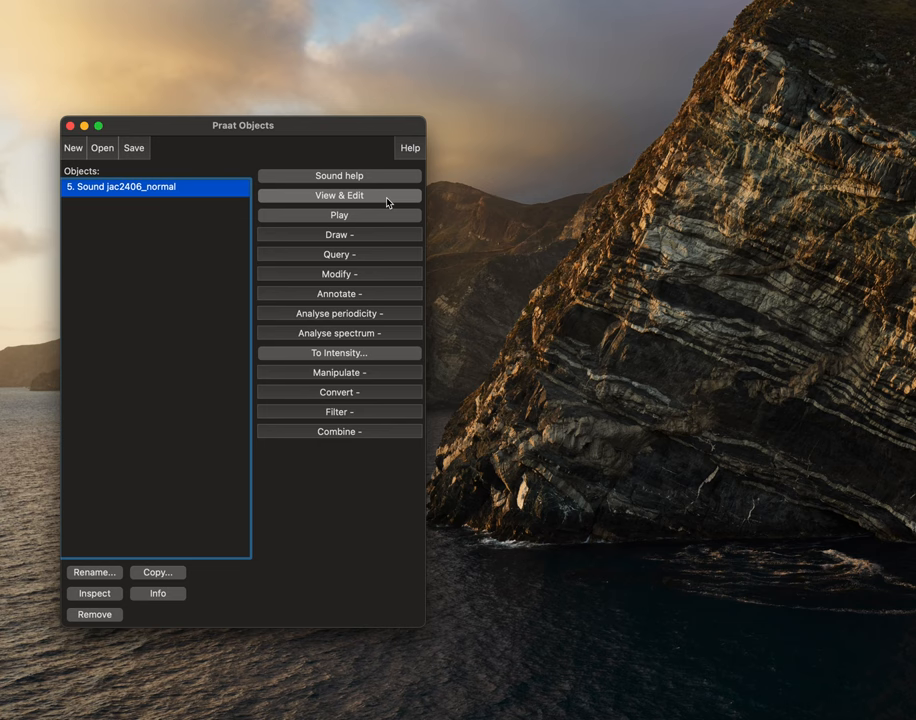
Open jac2406_normal in the editor and set its pitch range to 60–800 Hz.
{"action": "left_click", "coordinate": [339, 195]}
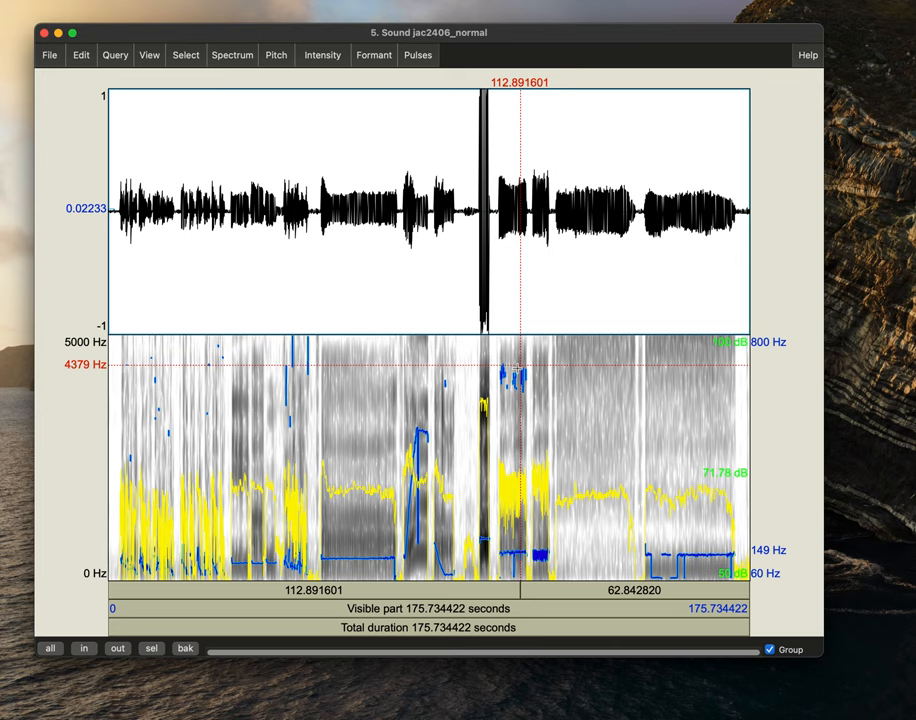
{"action": "mouse_move", "coordinate": [378, 565]}
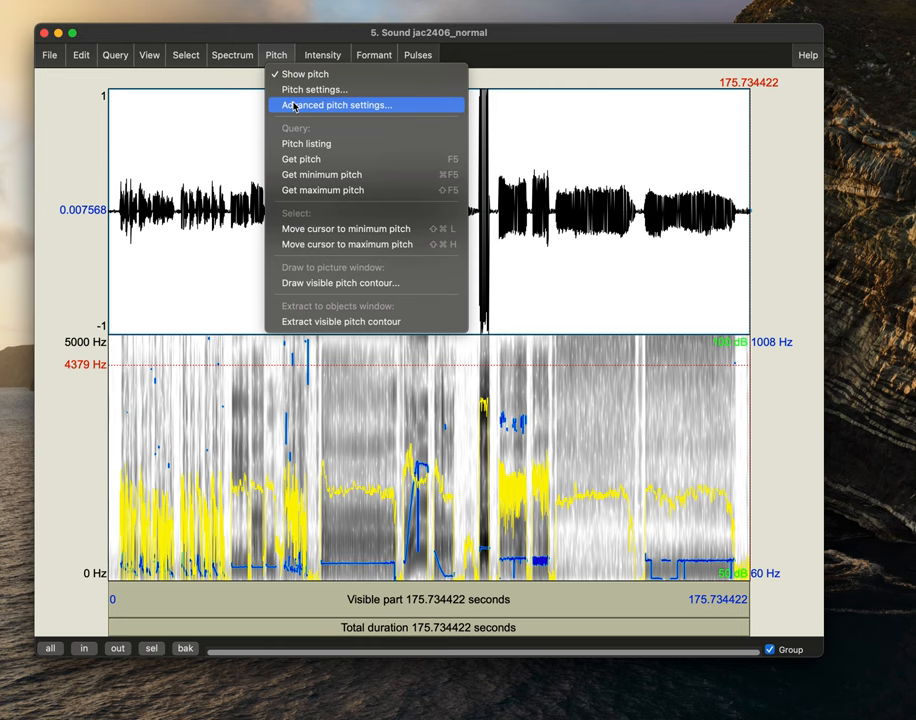
{"action": "left_click", "coordinate": [314, 89]}
{"action": "type", "text": "800"}
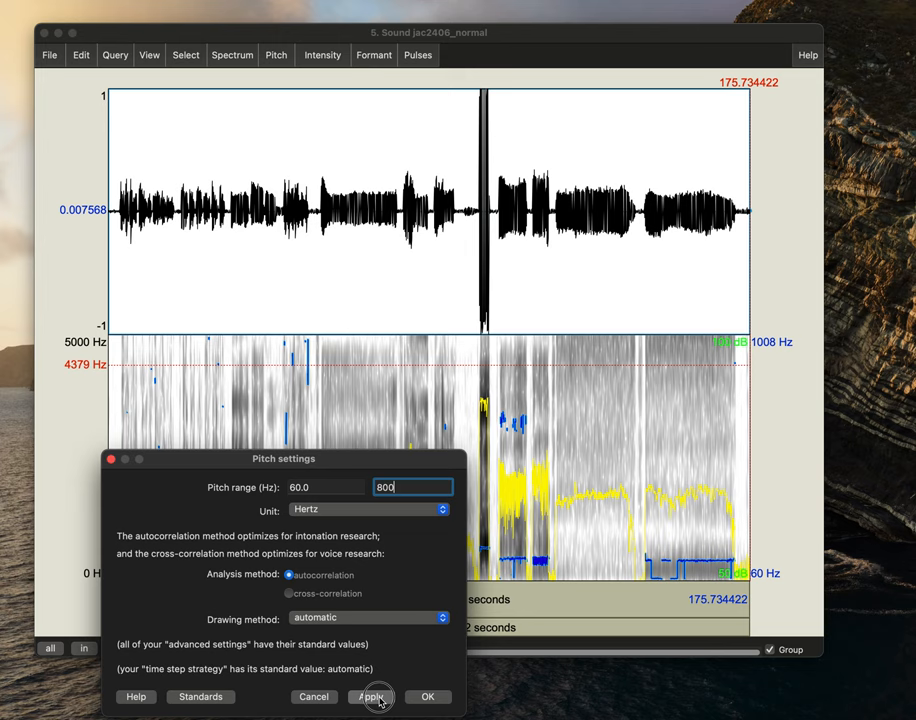
{"action": "left_click", "coordinate": [371, 697]}
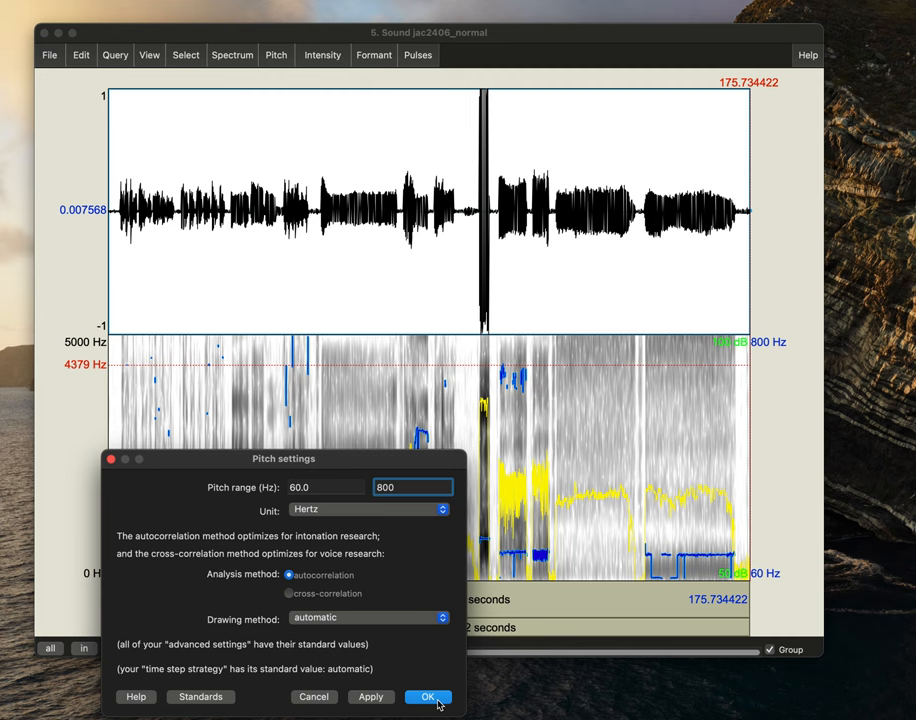
{"action": "left_click", "coordinate": [427, 697]}
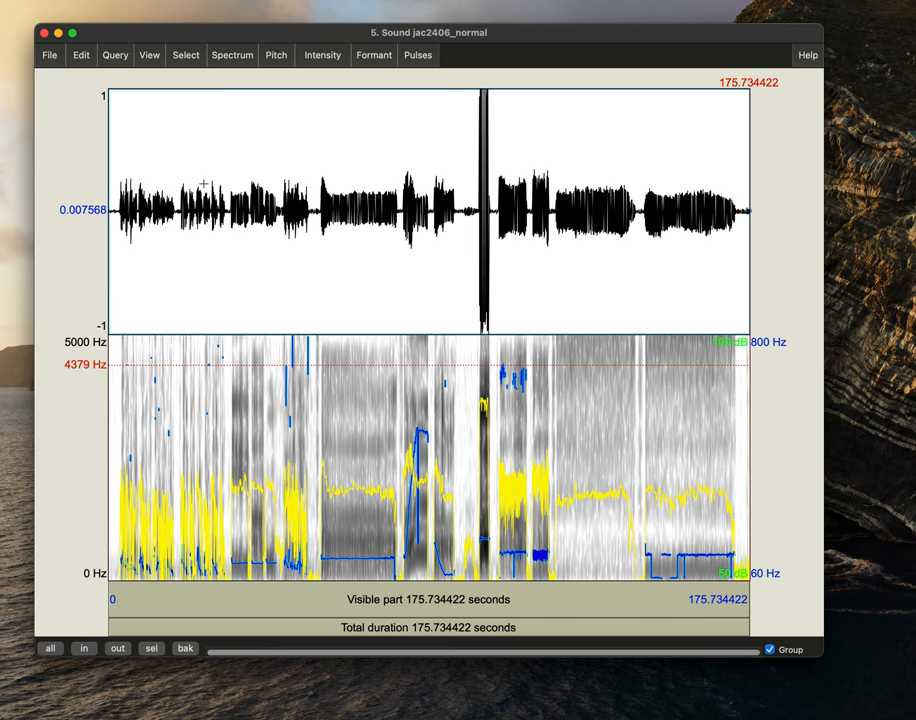
Zoom in and select the steady sustained /a/ from about 39.6 to 41.8 s.
{"action": "left_click", "coordinate": [244, 215]}
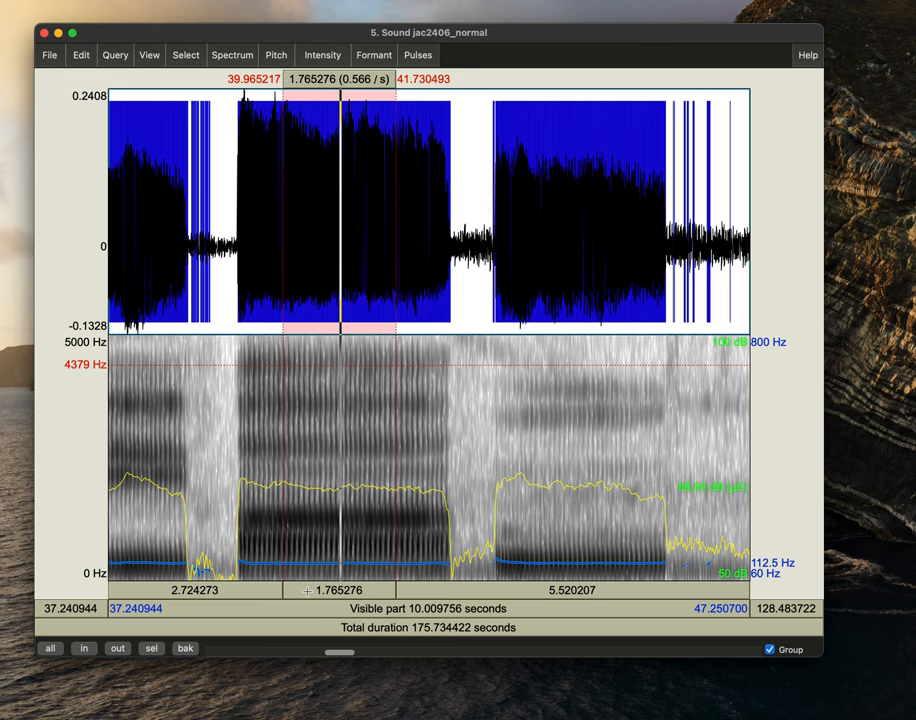
{"action": "left_click", "coordinate": [259, 226]}
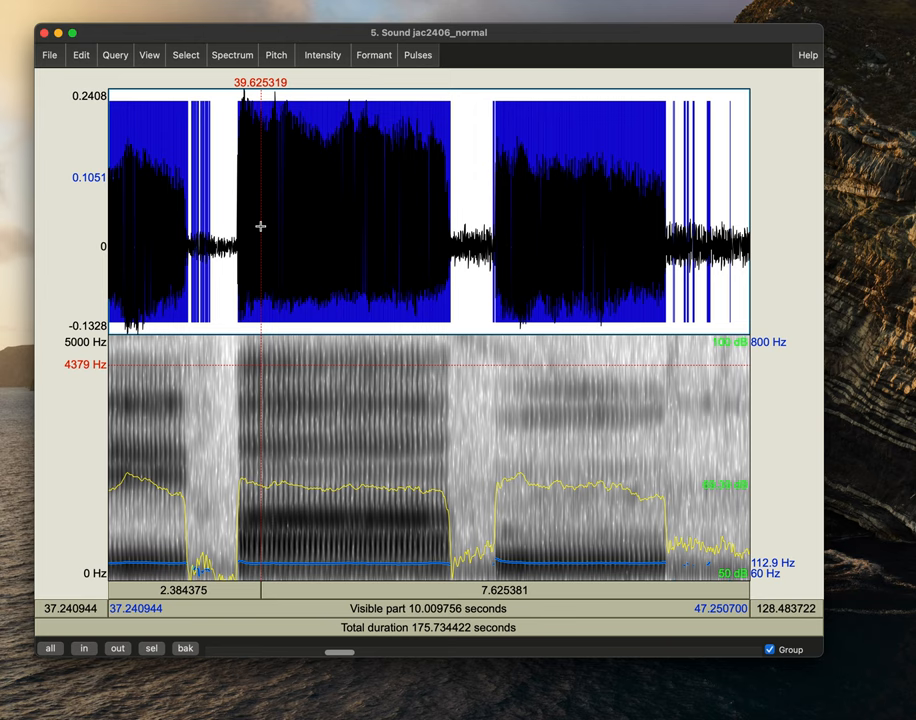
{"action": "left_click_drag", "start_coordinate": [261, 240], "coordinate": [400, 240]}
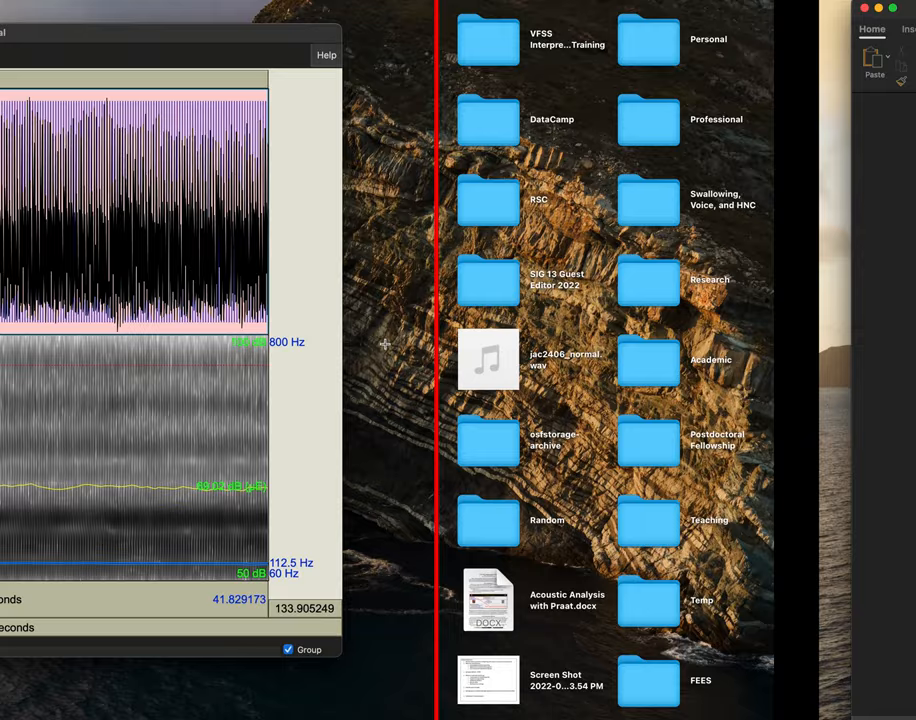
Generate a voice report and scroll to jitter 0.336% and shimmer 4.94%.
{"action": "left_click", "coordinate": [417, 55]}
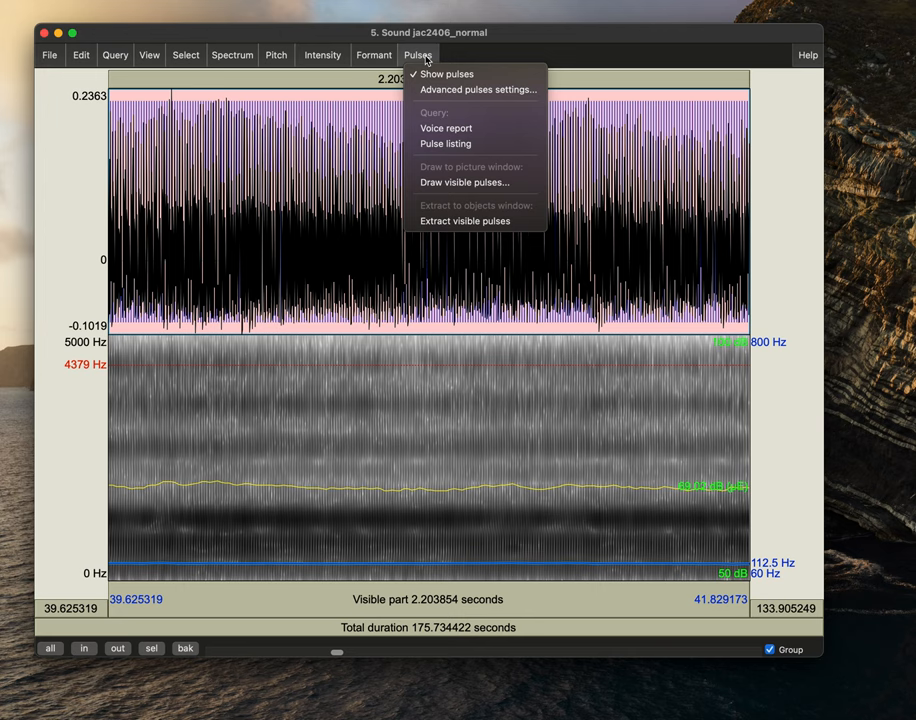
{"action": "left_click", "coordinate": [446, 128]}
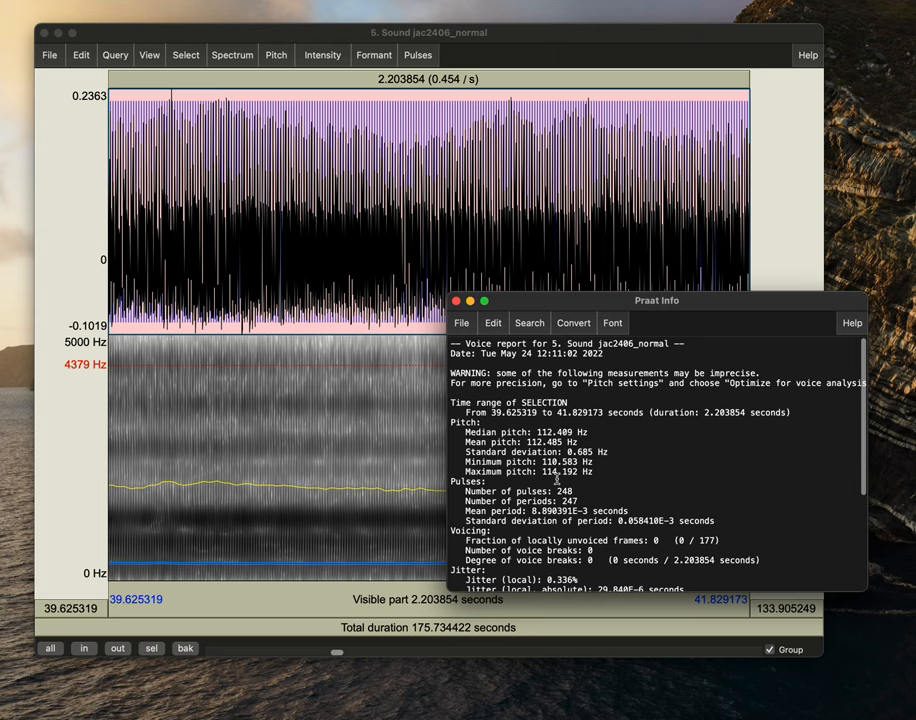
{"action": "scroll", "scroll_direction": "down", "scroll_amount": 3}
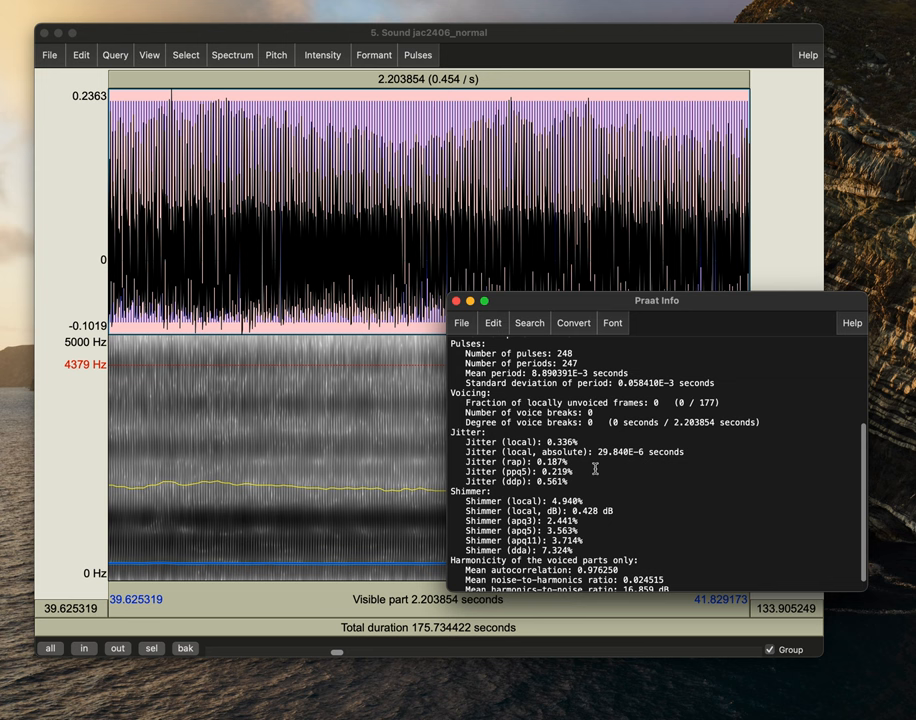
{"action": "scroll", "scroll_direction": "down", "scroll_amount": 3}
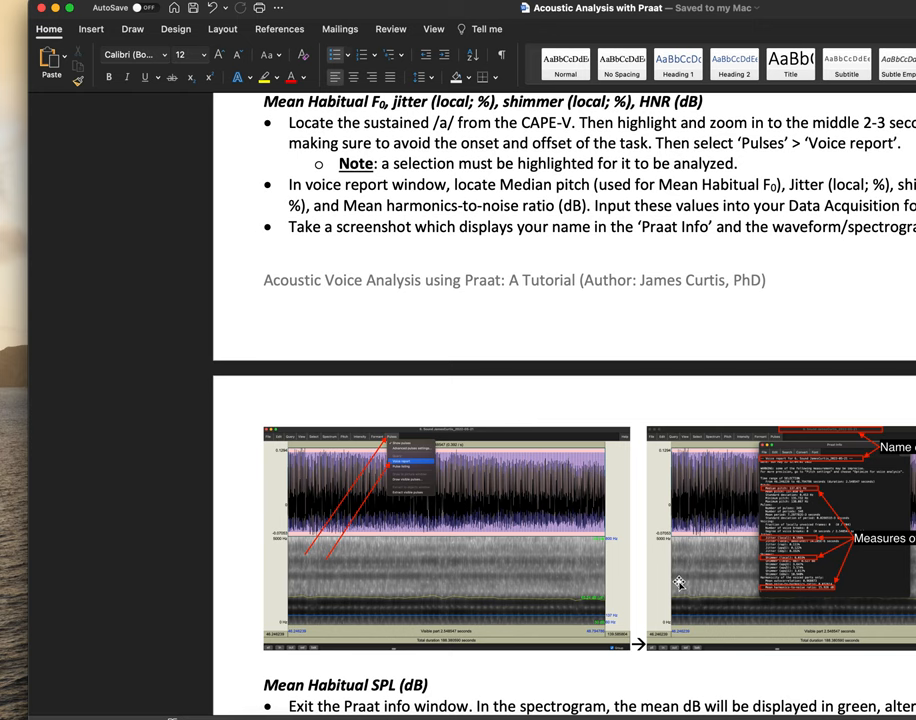
Scroll the Word tutorial to the Mean Habitual F0, jitter, shimmer and HNR section.
{"action": "scroll", "scroll_direction": "down", "scroll_amount": 3}
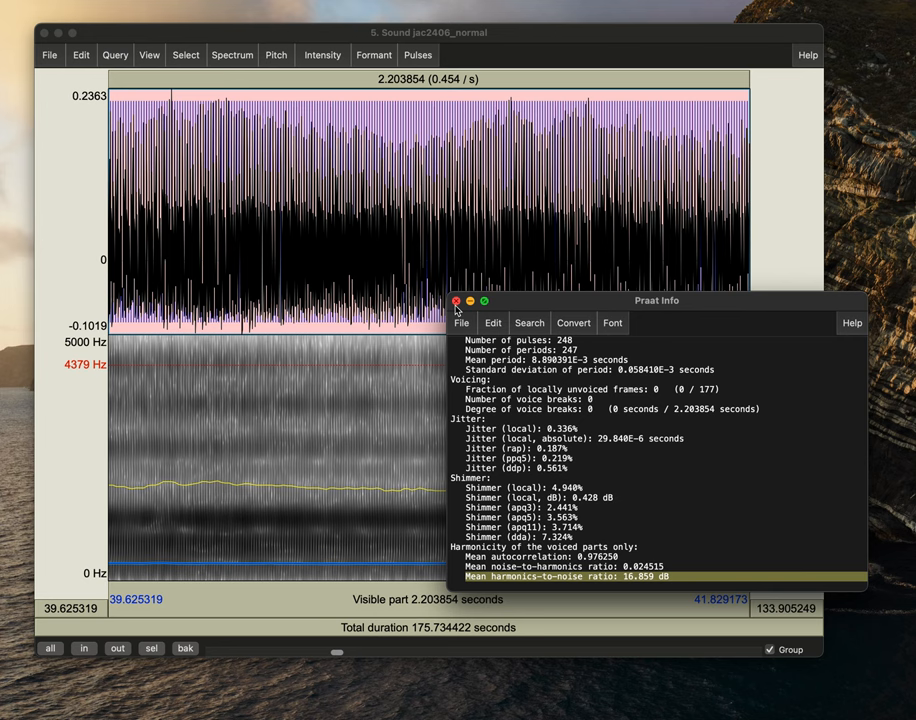
Close the Praat Info window holding the voice report.
{"action": "left_click", "coordinate": [457, 301]}
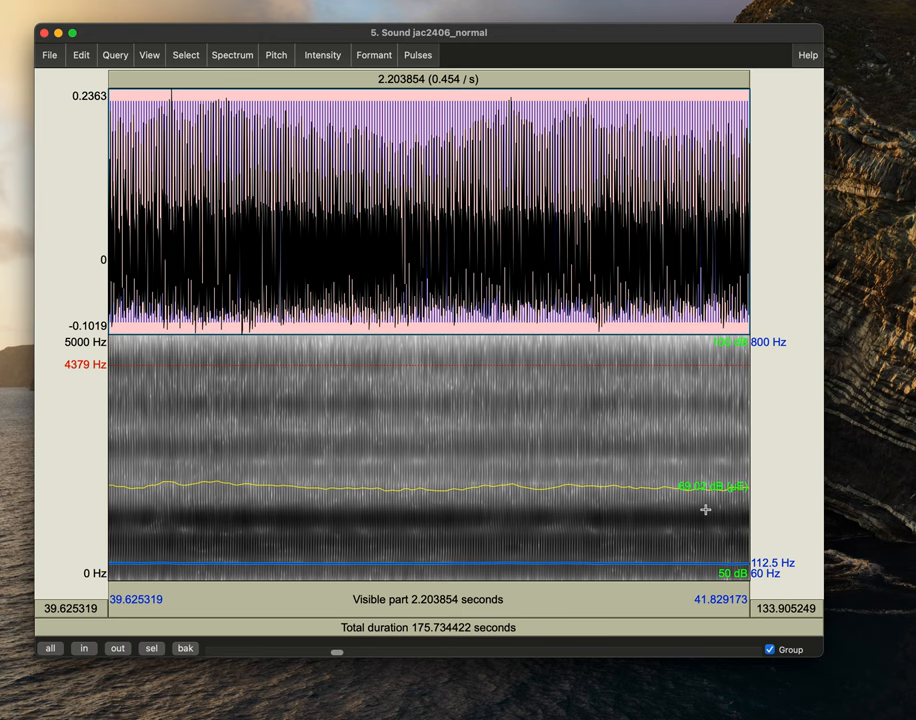
{"action": "left_click", "coordinate": [322, 55]}
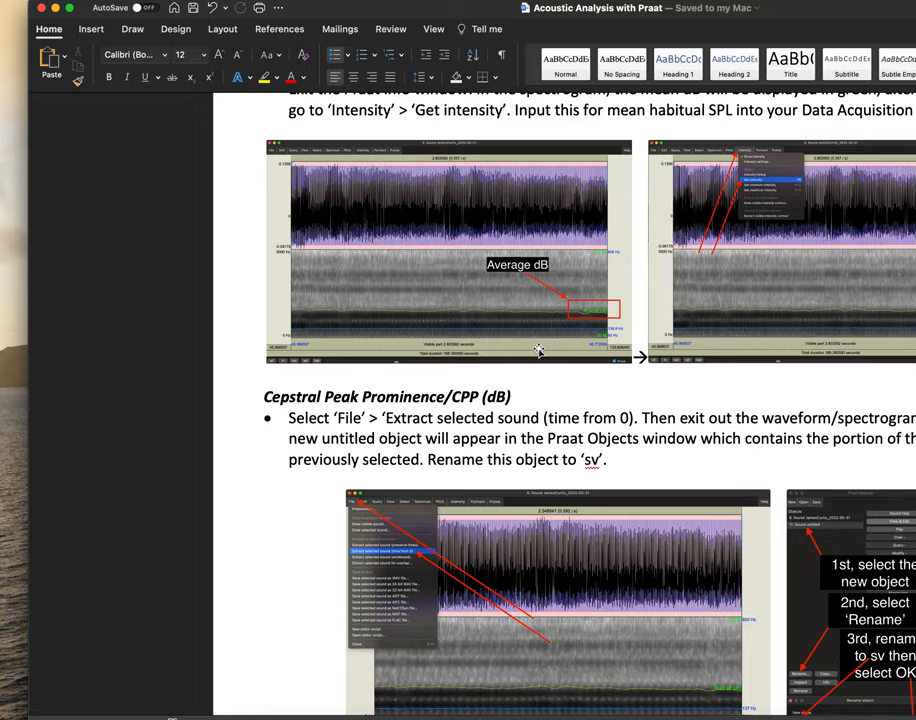
Scroll the Word tutorial to the Mean Habitual SPL and CPP sections.
{"action": "scroll", "scroll_direction": "down", "scroll_amount": 3}
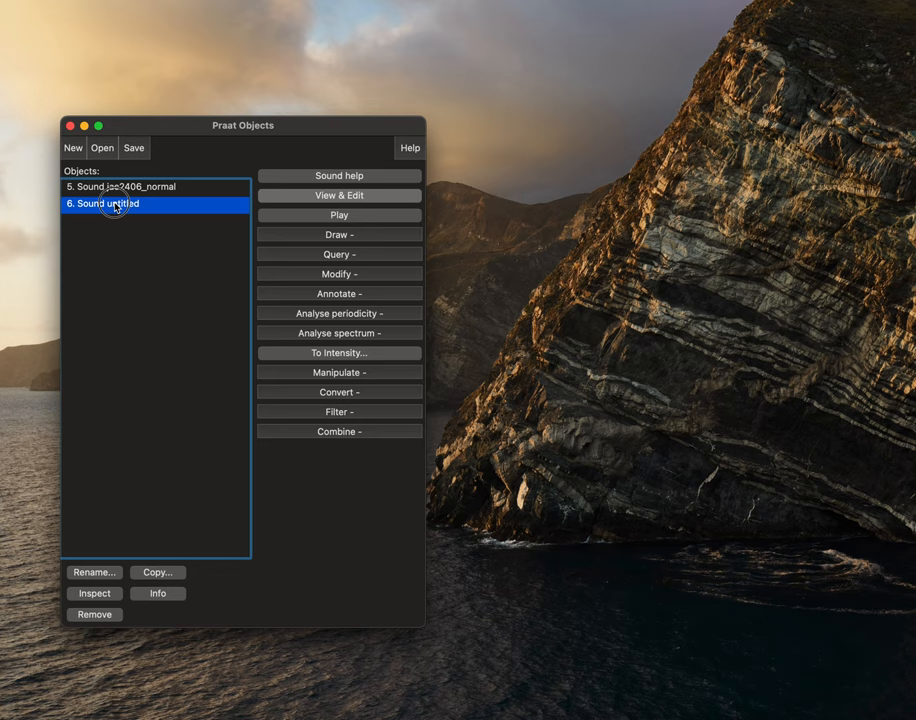
{"action": "mouse_move", "coordinate": [94, 572]}
{"action": "type", "text": "sv"}
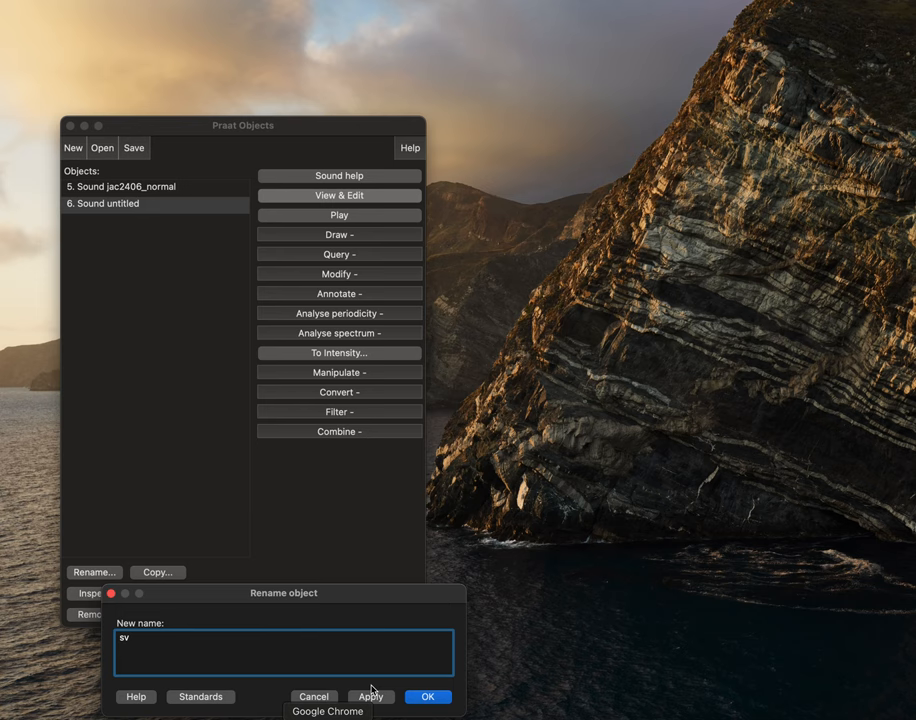
Confirm renaming the untitled sound to sv.
{"action": "left_click", "coordinate": [427, 696]}
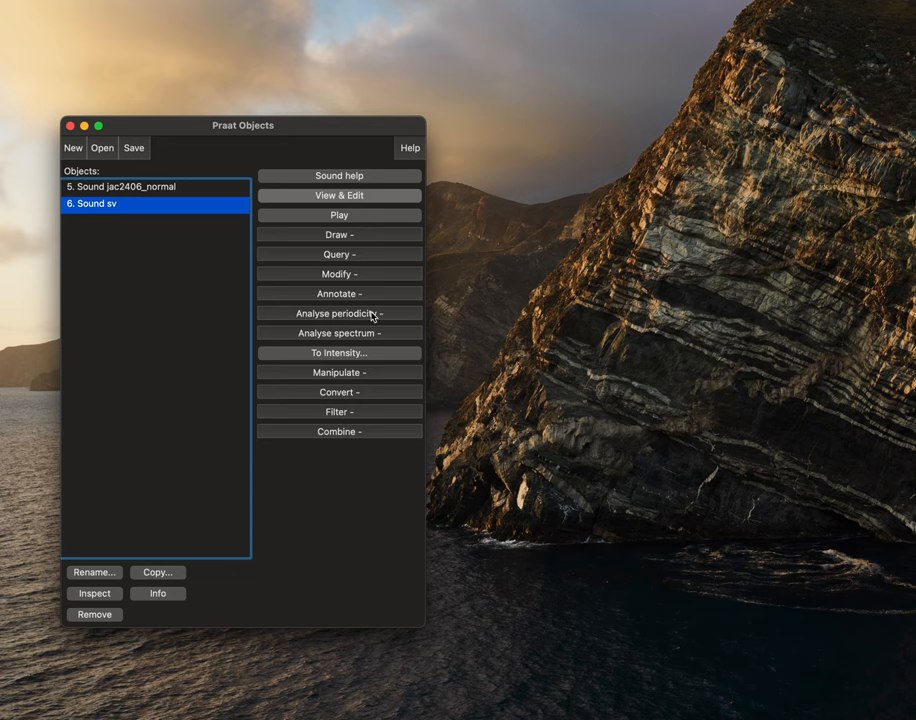
{"action": "mouse_move", "coordinate": [420, 540]}
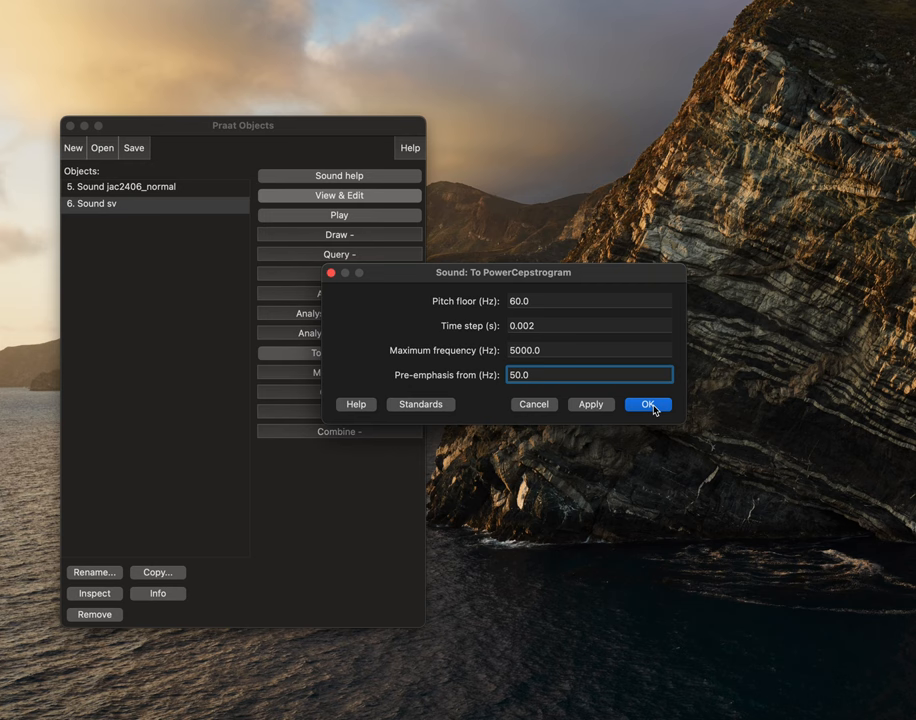
Create PowerCepstrogram sv from sv and compute its CPPS.
{"action": "left_click", "coordinate": [646, 404]}
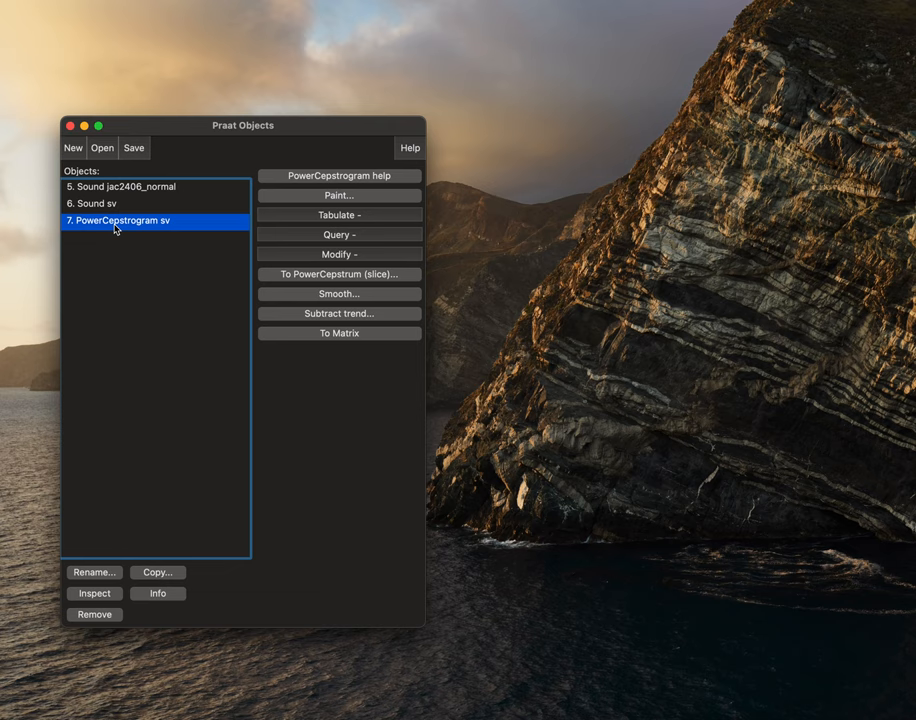
{"action": "mouse_move", "coordinate": [366, 318]}
{"action": "type", "text": "0"}
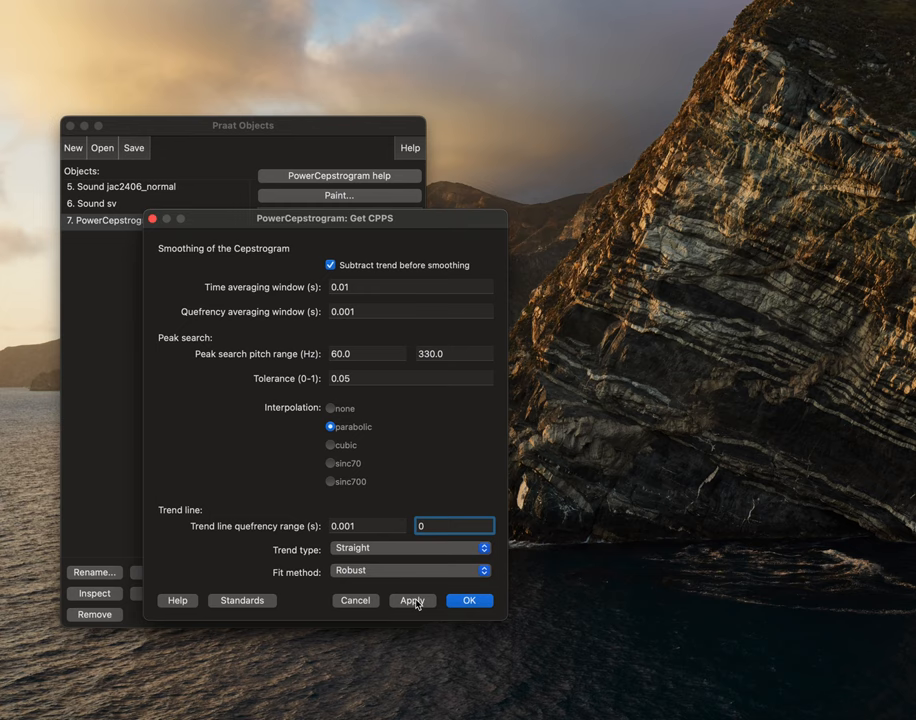
{"action": "left_click", "coordinate": [468, 600]}
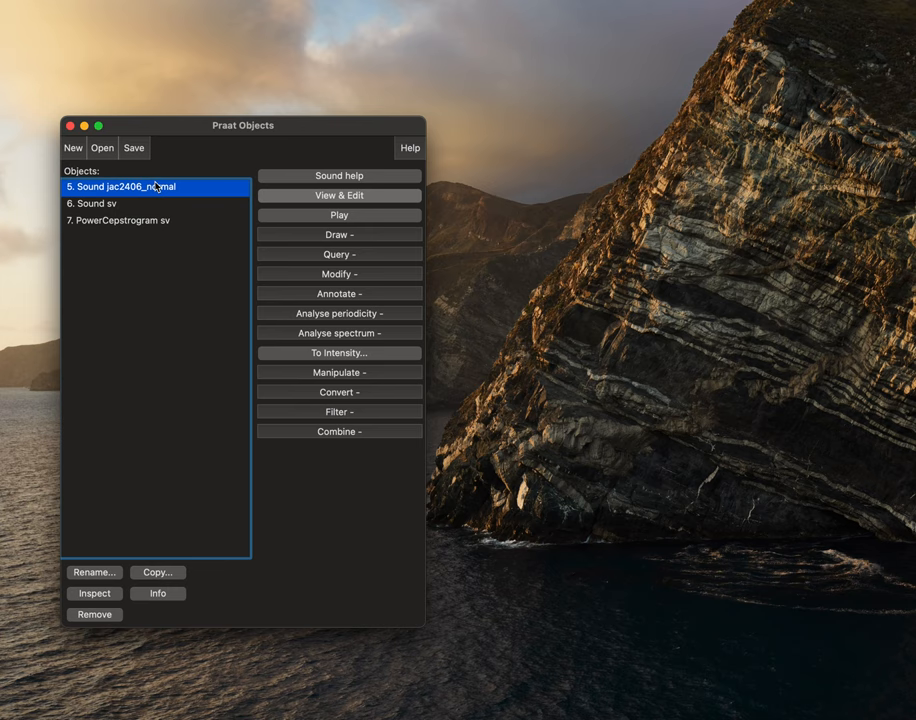
{"action": "mouse_move", "coordinate": [369, 197]}
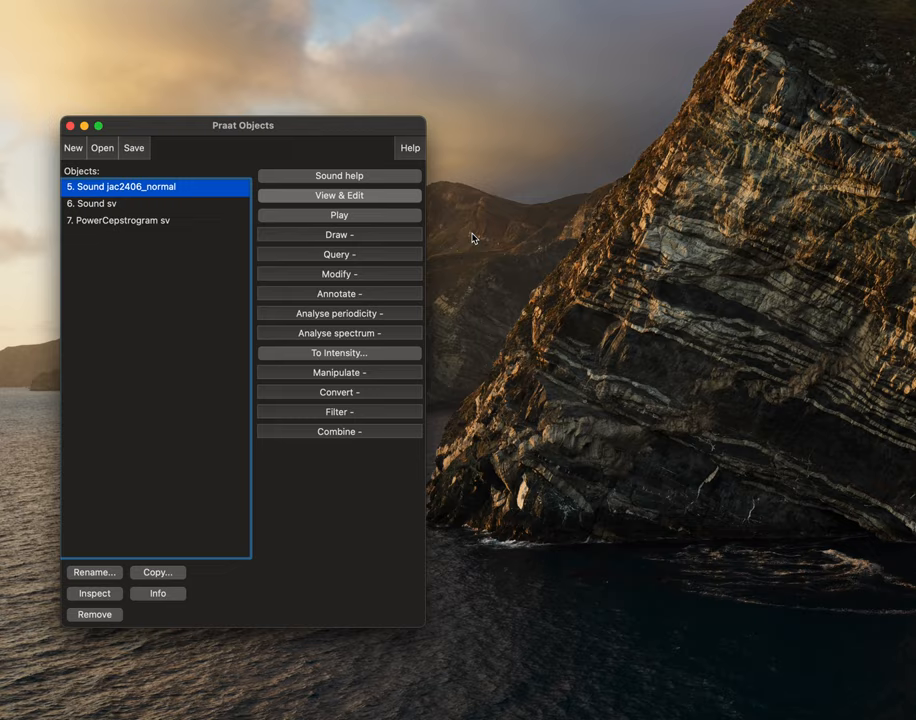
Select Sound jac2406_normal in the Objects list for the next analysis.
{"action": "left_click", "coordinate": [339, 195]}
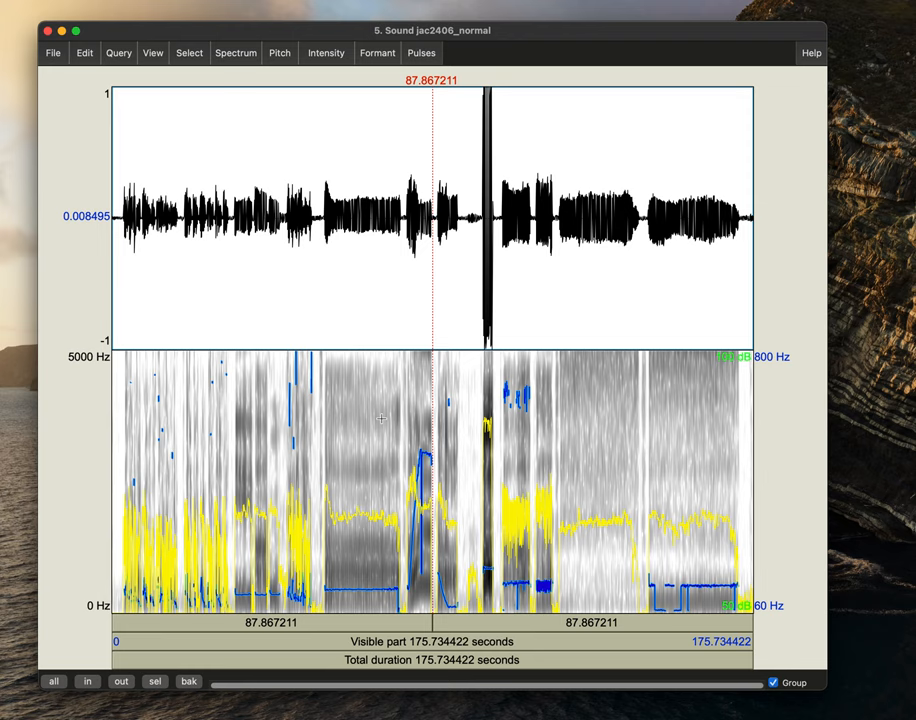
{"action": "mouse_move", "coordinate": [400, 215]}
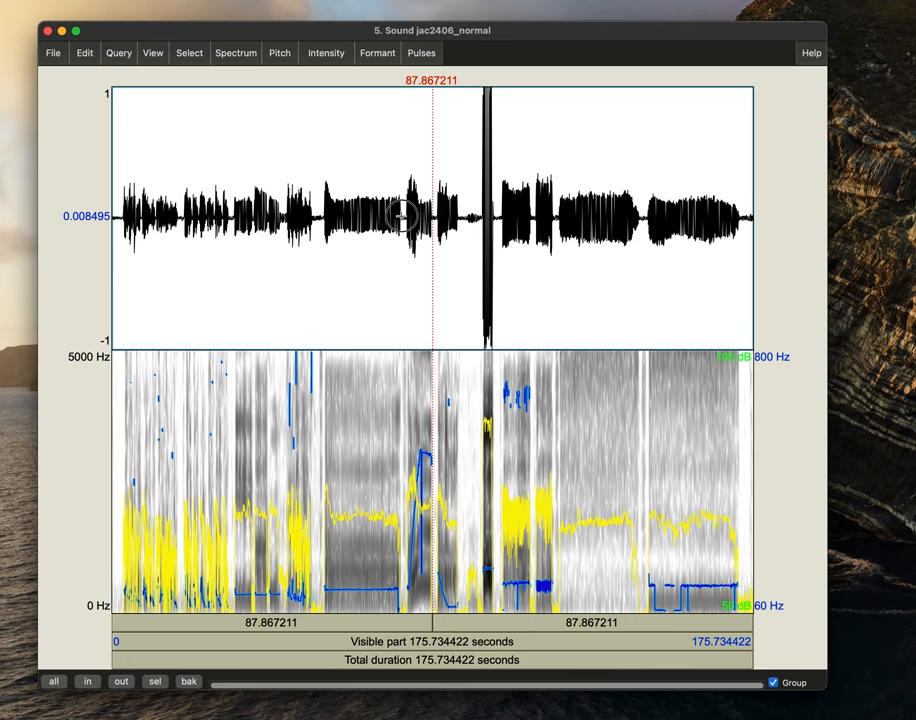
Select and zoom to jac2406_normal from about 80.0 to 97.7 seconds.
{"action": "left_click_drag", "start_coordinate": [322, 215], "coordinate": [403, 215]}
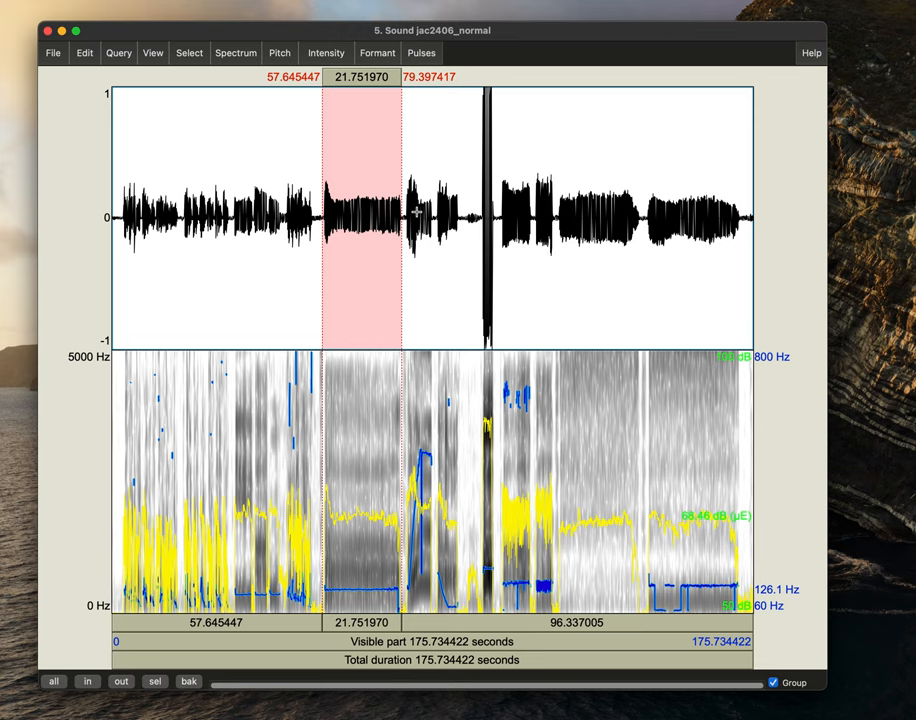
{"action": "left_click", "coordinate": [465, 218]}
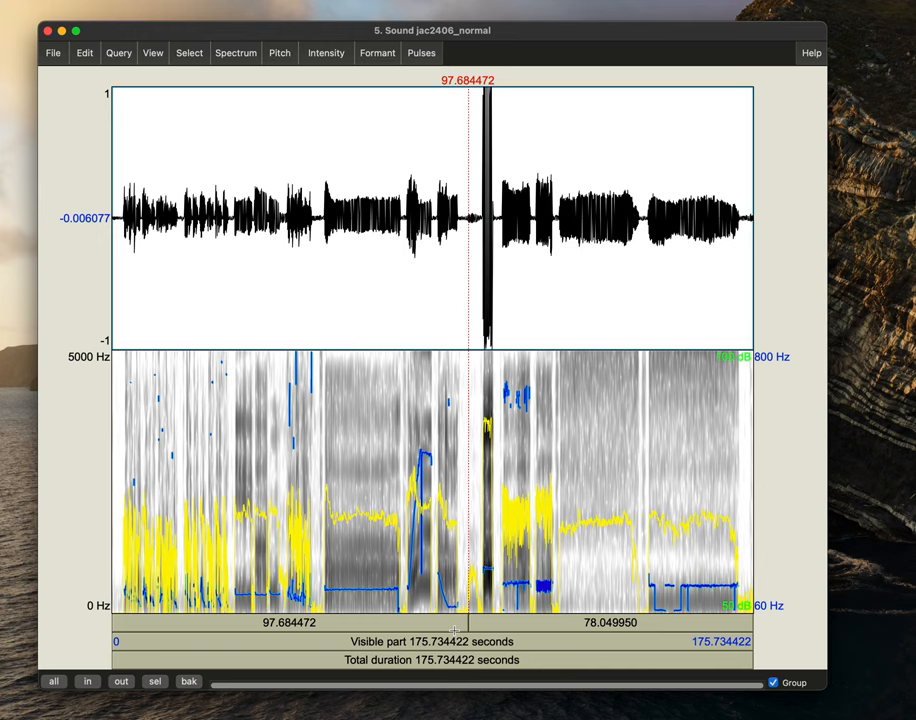
{"action": "left_click", "coordinate": [461, 220]}
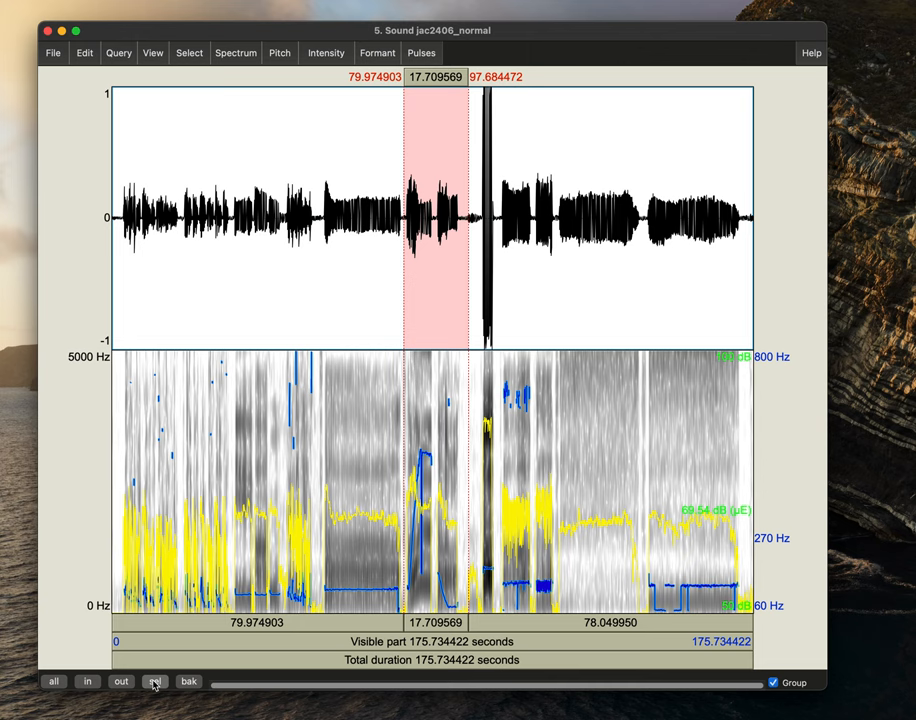
{"action": "left_click", "coordinate": [154, 681]}
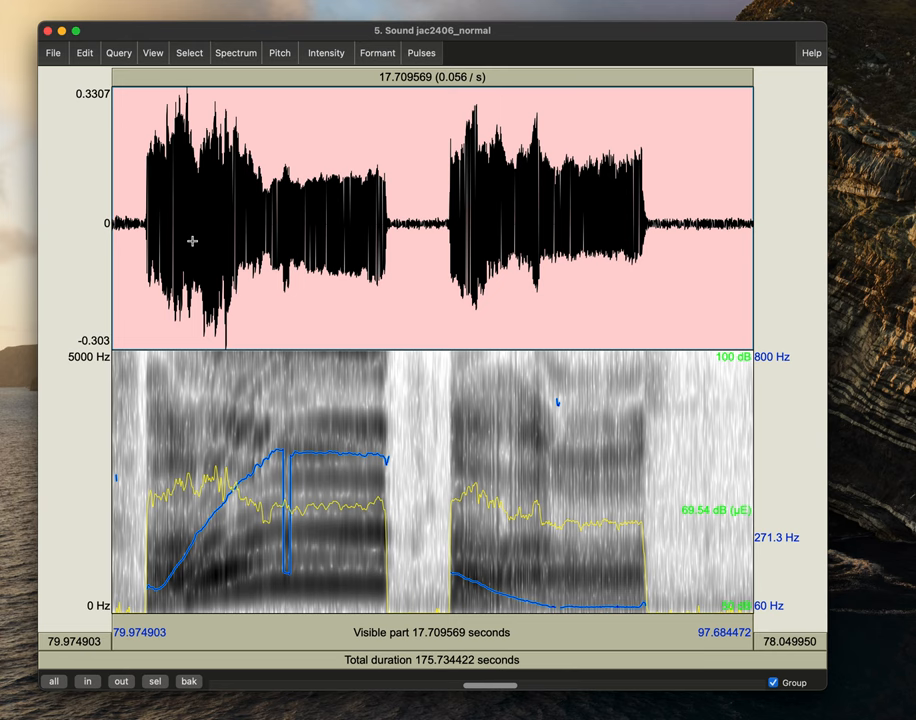
{"action": "left_click_drag", "start_coordinate": [145, 220], "coordinate": [383, 220]}
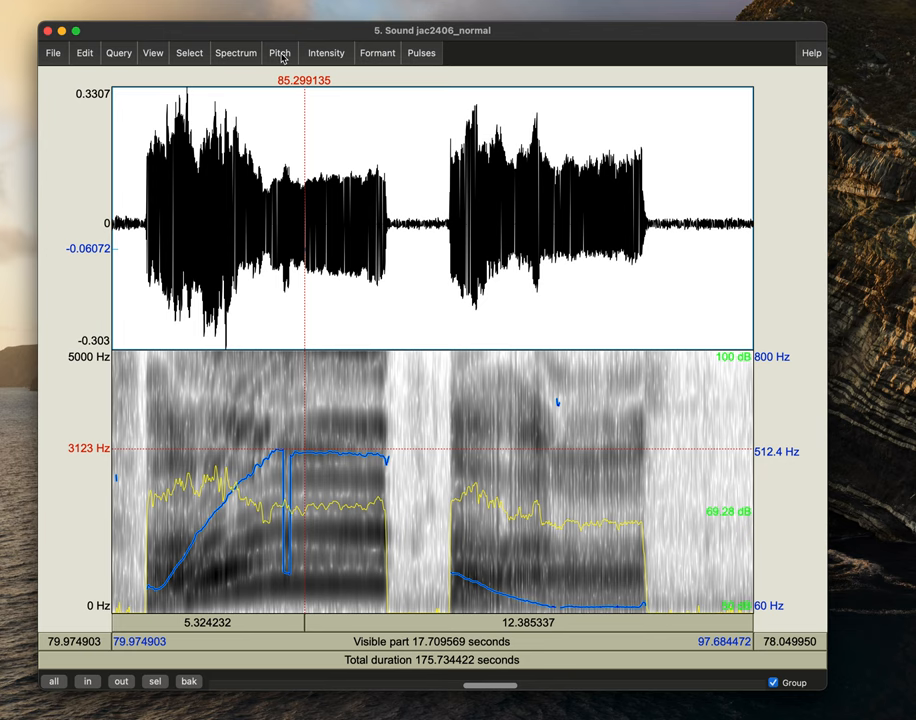
Set the Pitch settings range maximum to 1300 Hz to show the full rising glide.
{"action": "left_click", "coordinate": [279, 52]}
{"action": "type", "text": "1300"}
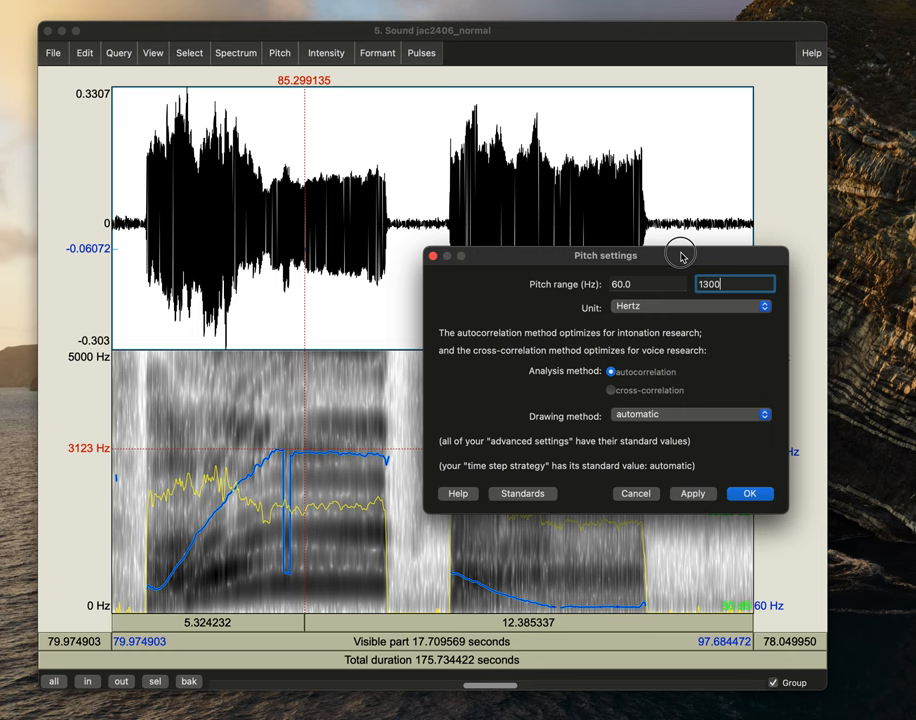
{"action": "left_click", "coordinate": [749, 493]}
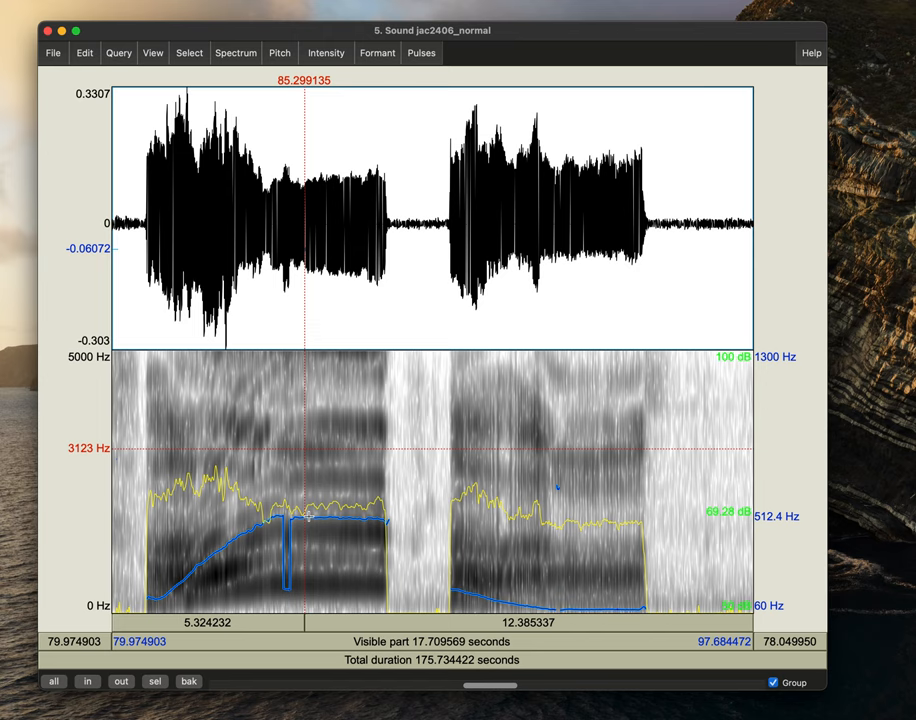
Select the 93.04–94.13 s stretch late in the second vowel.
{"action": "left_click", "coordinate": [548, 485]}
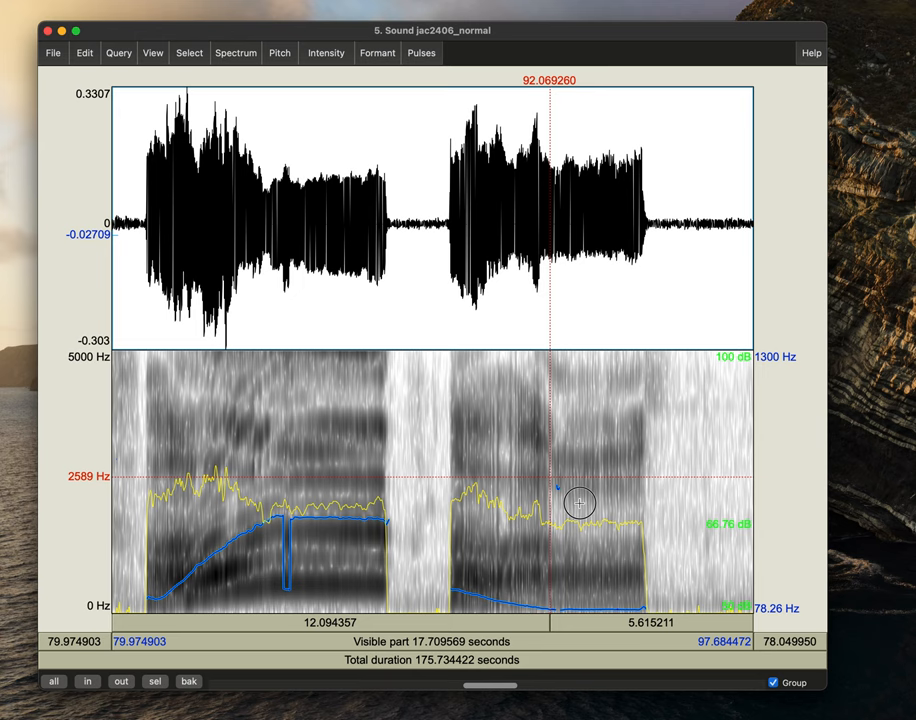
{"action": "mouse_move", "coordinate": [560, 497]}
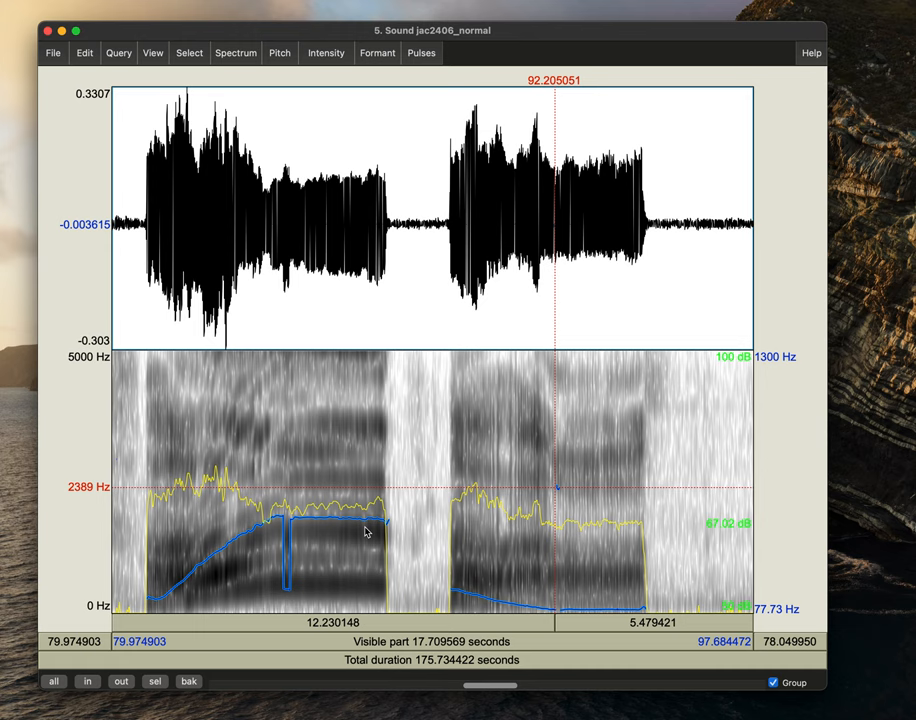
{"action": "left_click", "coordinate": [335, 530]}
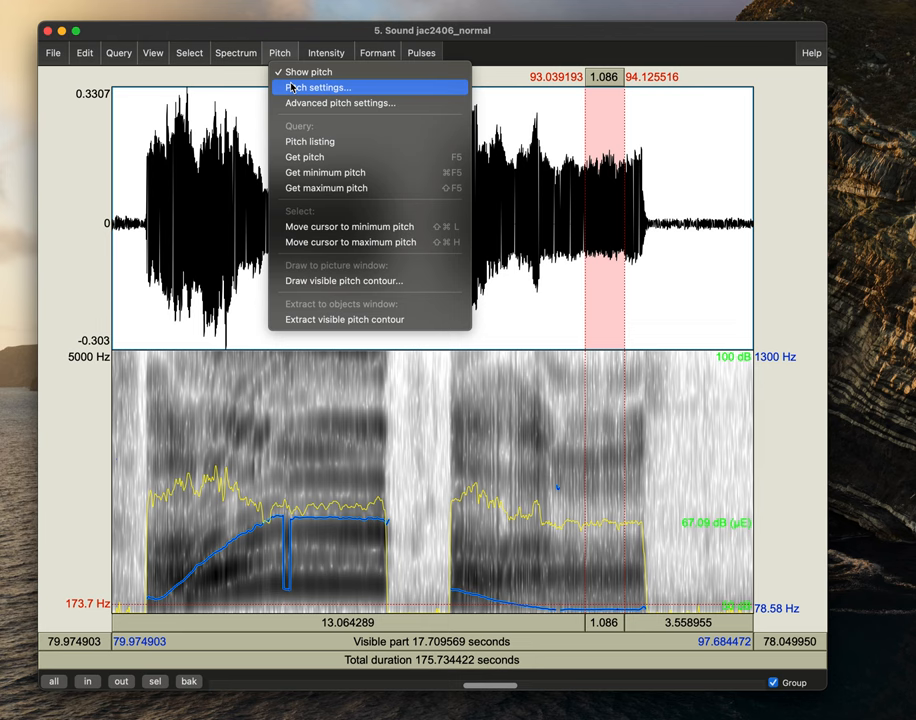
Set the Pitch settings range maximum back to 800 Hz.
{"action": "left_click", "coordinate": [316, 87]}
{"action": "type", "text": "80"}
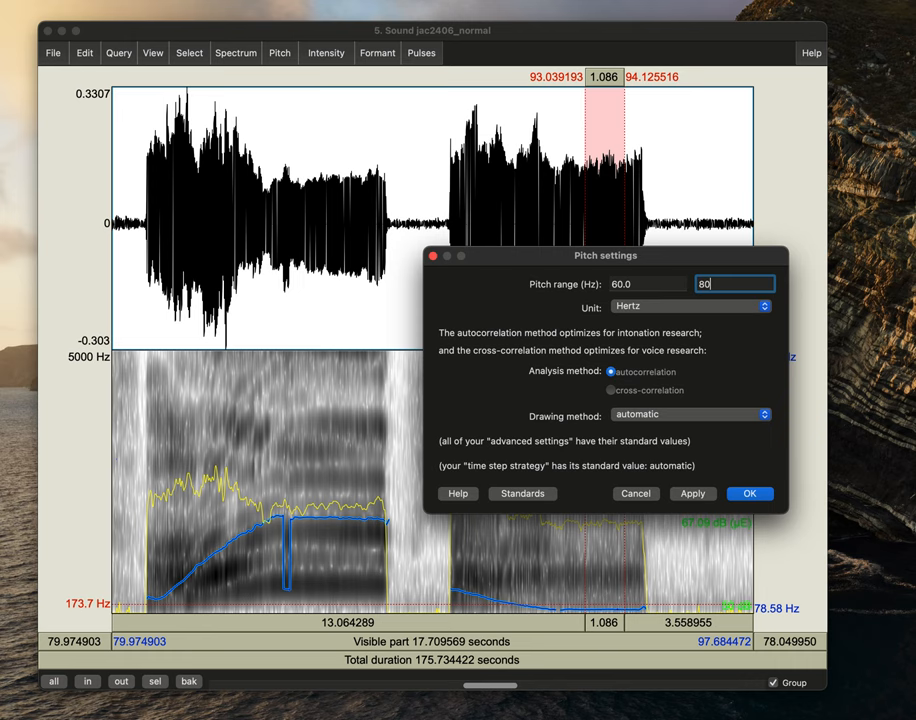
{"action": "left_click", "coordinate": [749, 493]}
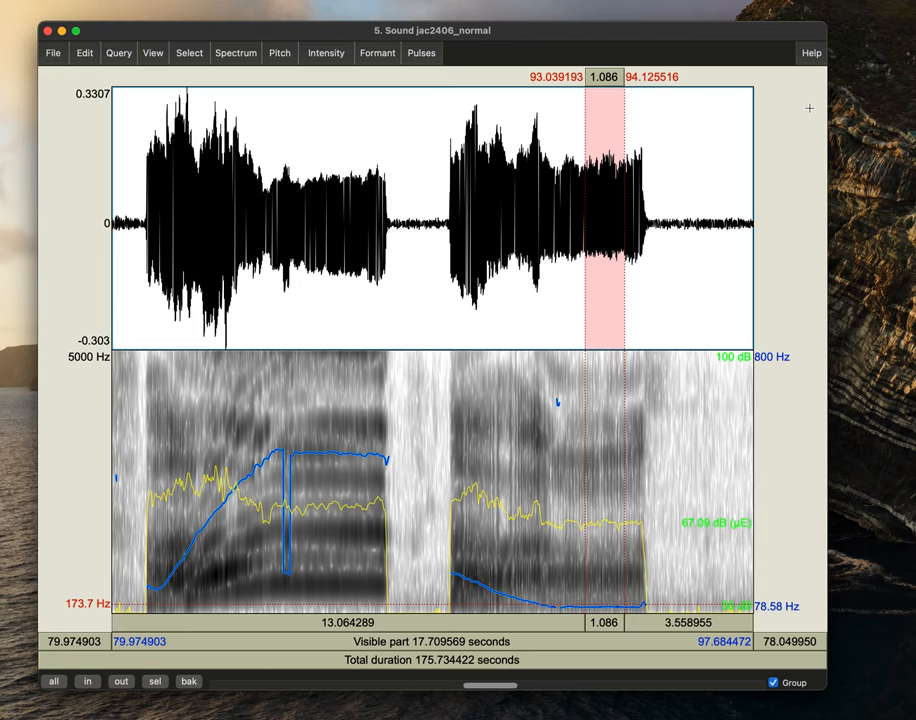
{"action": "mouse_move", "coordinate": [88, 681]}
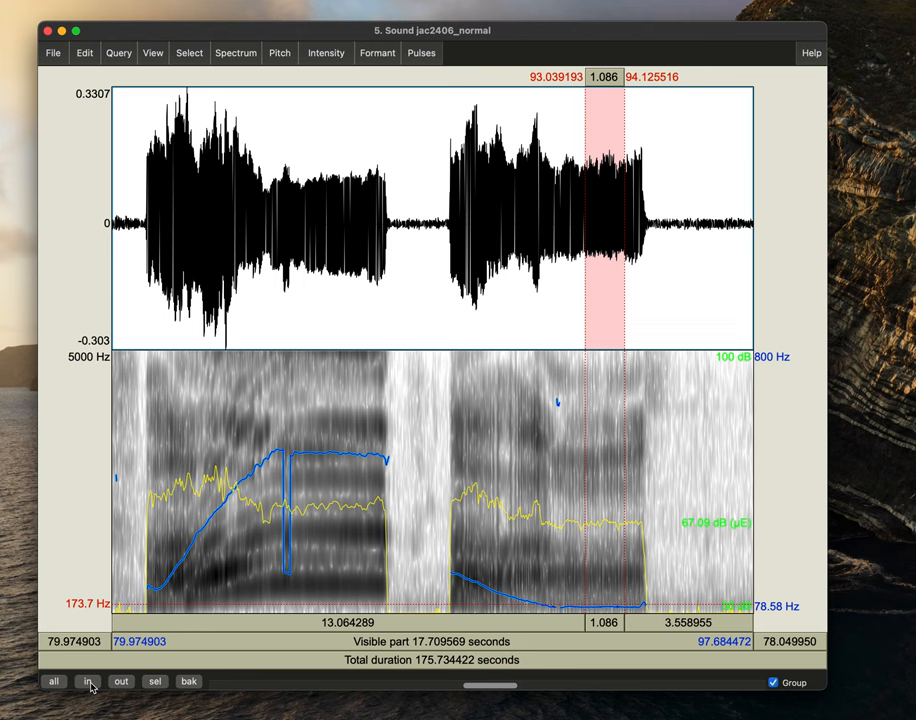
Zoom out, then zoom in on roughly 97.2–105.4 s covering the faint and loud sounds.
{"action": "left_click", "coordinate": [120, 681]}
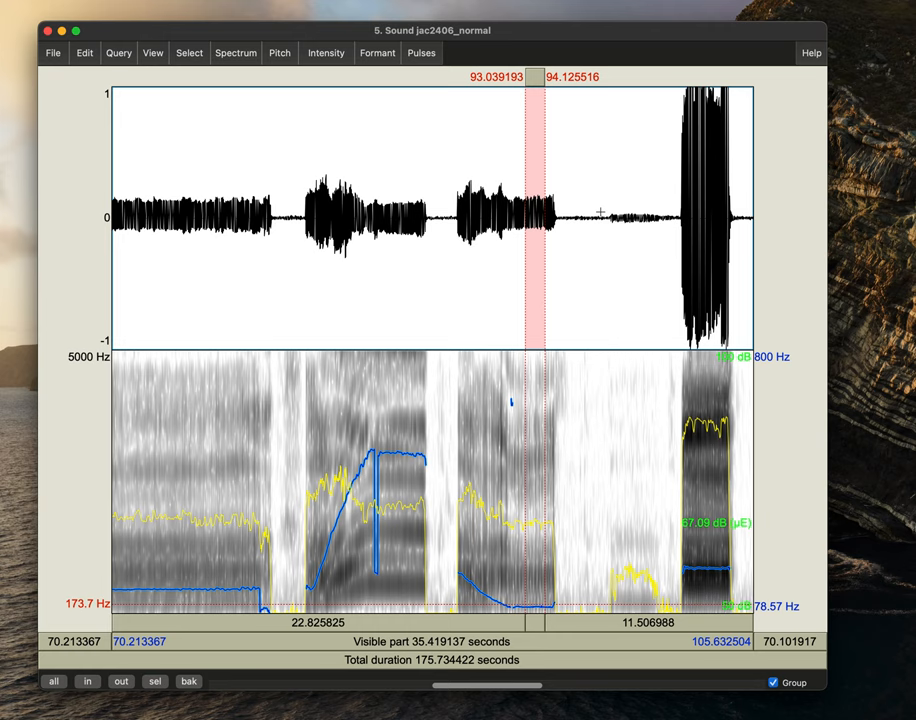
{"action": "left_click", "coordinate": [154, 681]}
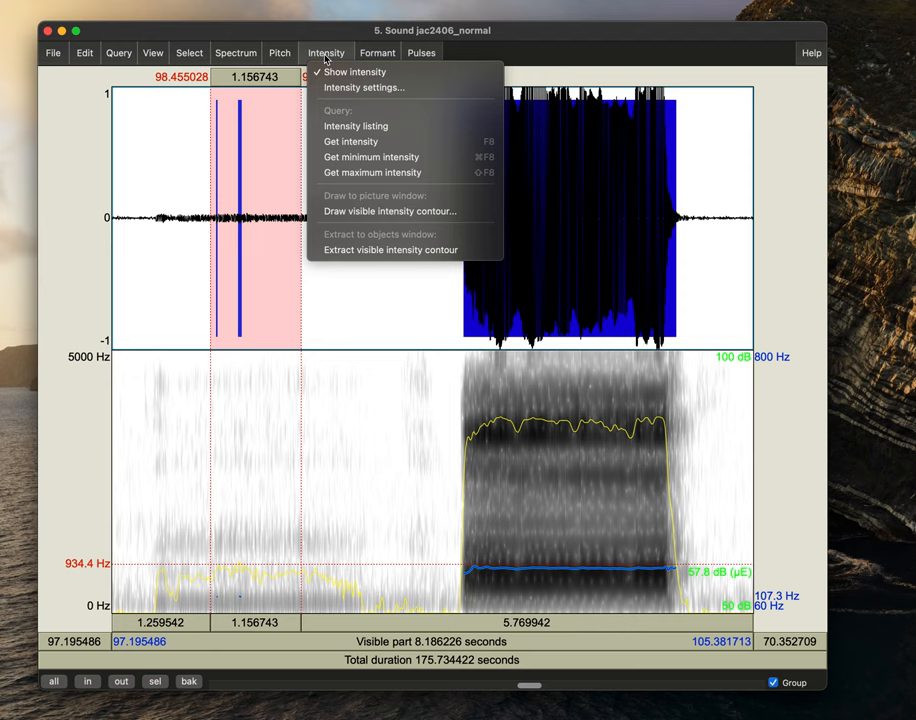
Measure mean intensity of the faint stretch (57.80 dB) and loud stretch (86.10 dB).
{"action": "left_click", "coordinate": [351, 141]}
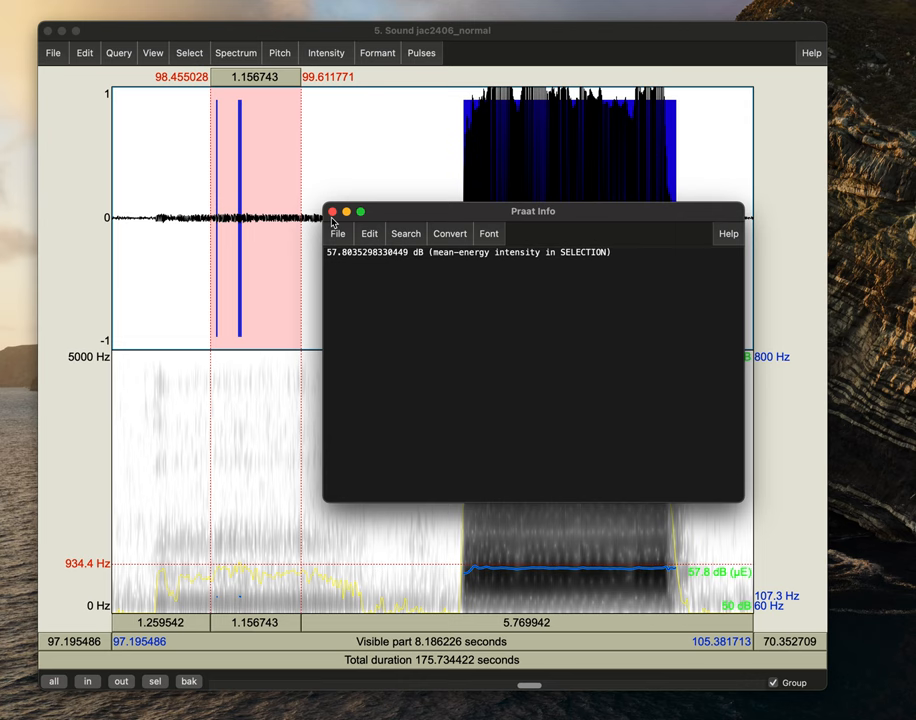
{"action": "left_click", "coordinate": [333, 211]}
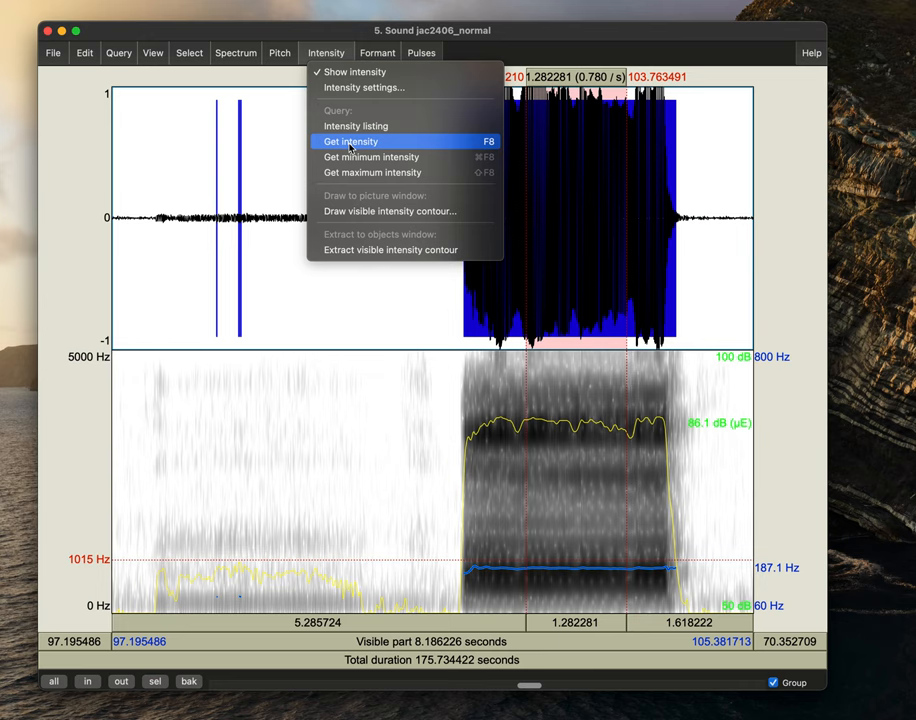
{"action": "left_click", "coordinate": [350, 141]}
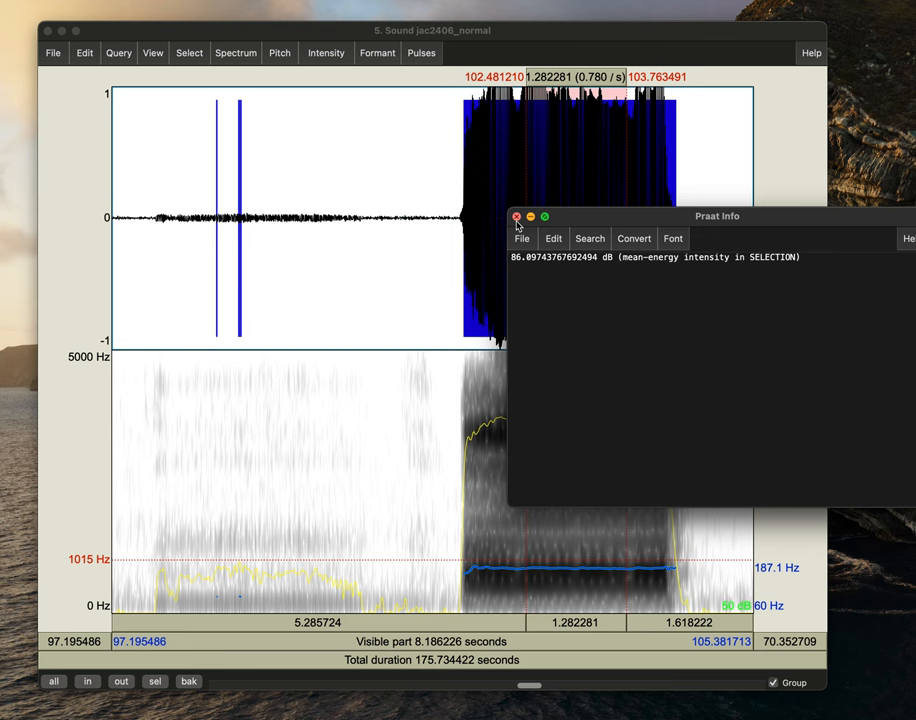
{"action": "left_click", "coordinate": [516, 216]}
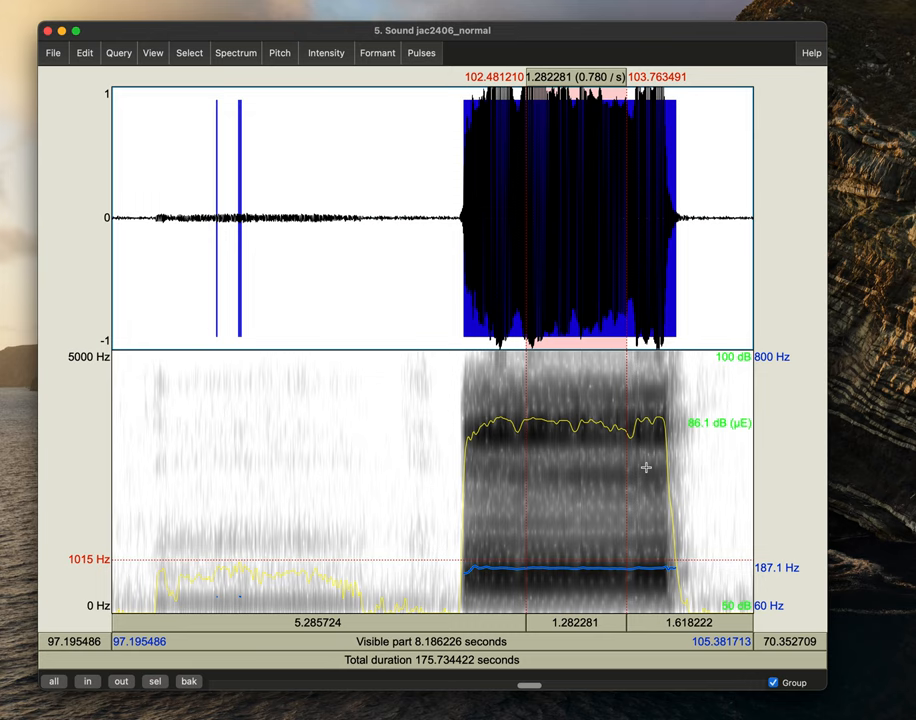
{"action": "mouse_move", "coordinate": [354, 567]}
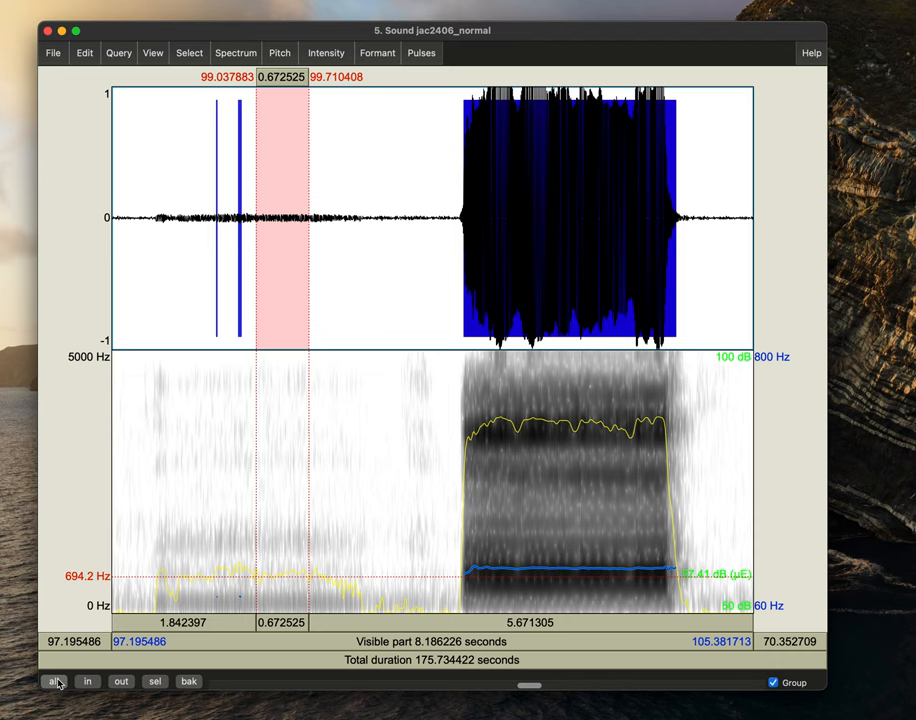
Show the whole sound, zoom to about 1.8–19.3 s, and mark 3.35–18.06 s of speech.
{"action": "left_click", "coordinate": [53, 681]}
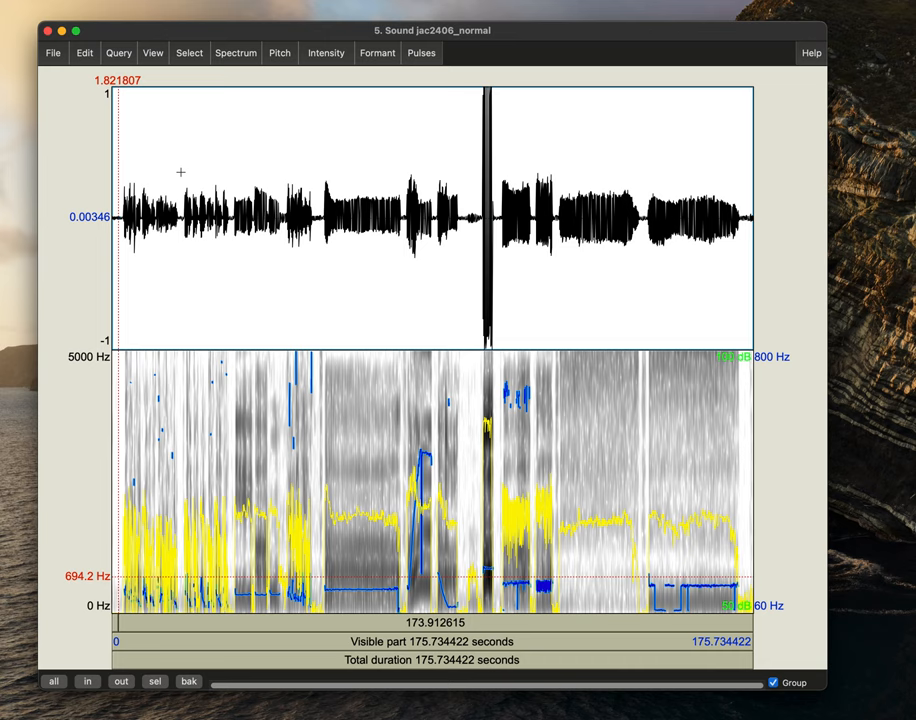
{"action": "left_click", "coordinate": [155, 681]}
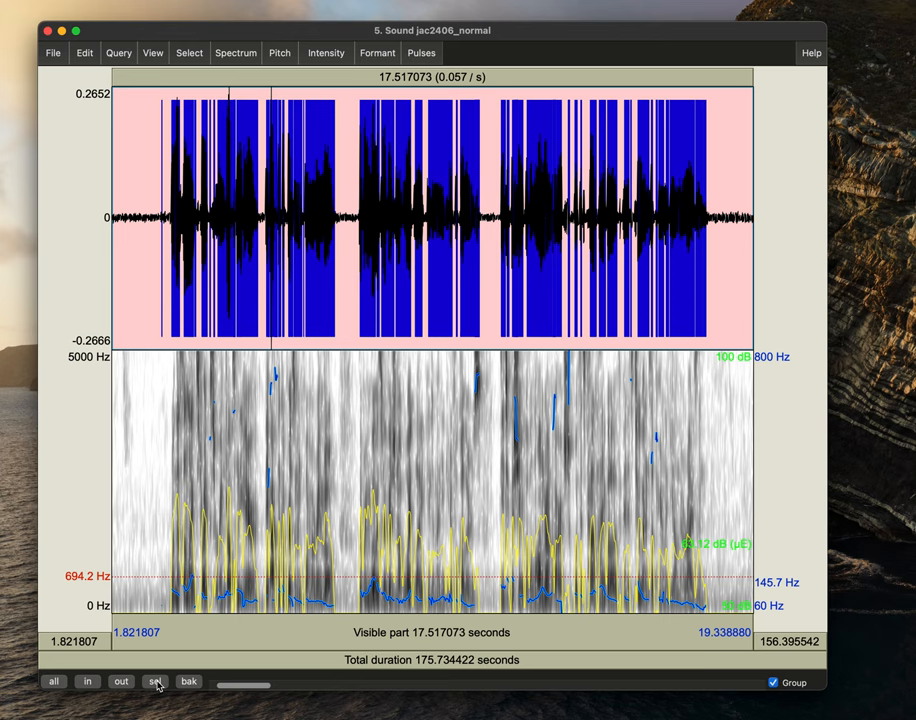
{"action": "left_click_drag", "start_coordinate": [155, 200], "coordinate": [200, 200]}
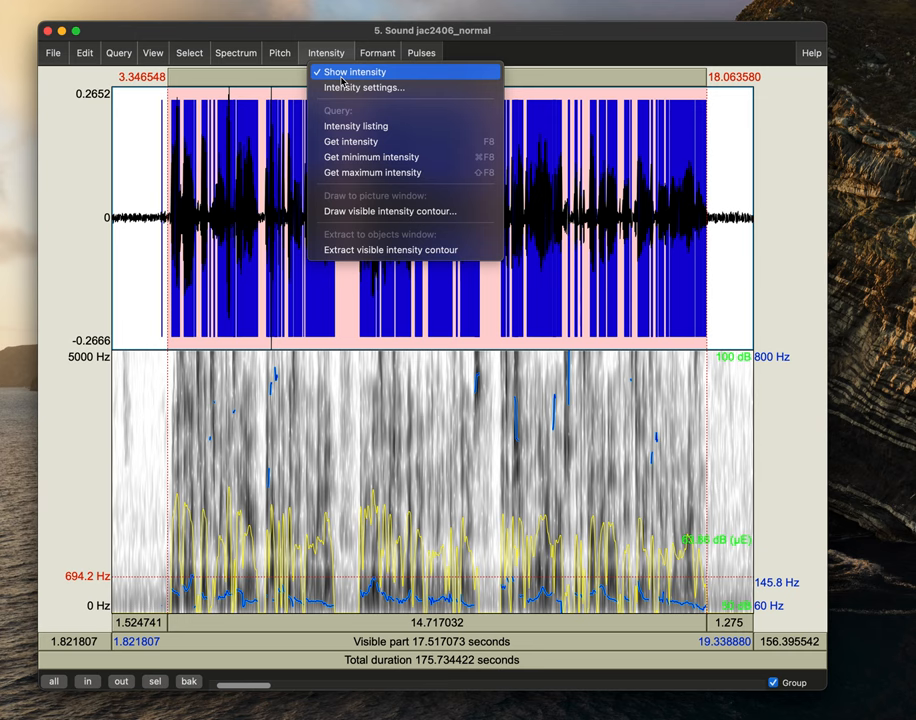
Check Show intensity in the Intensity menu to display the yellow contour.
{"action": "left_click", "coordinate": [350, 141]}
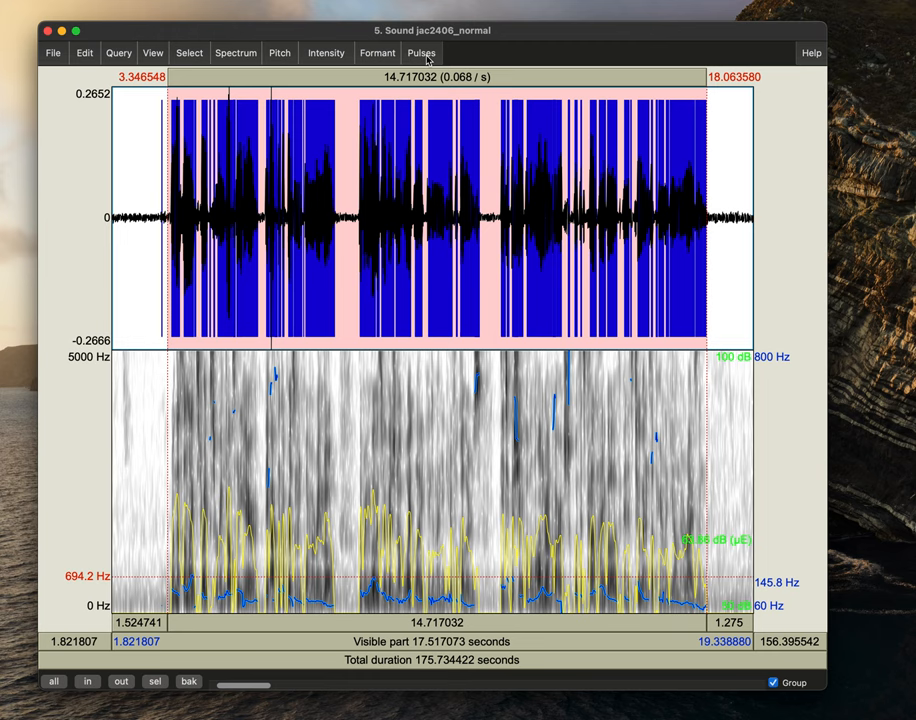
Run Voice report on the 3.35–18.06 s stretch and move the Info window aside.
{"action": "left_click", "coordinate": [420, 52]}
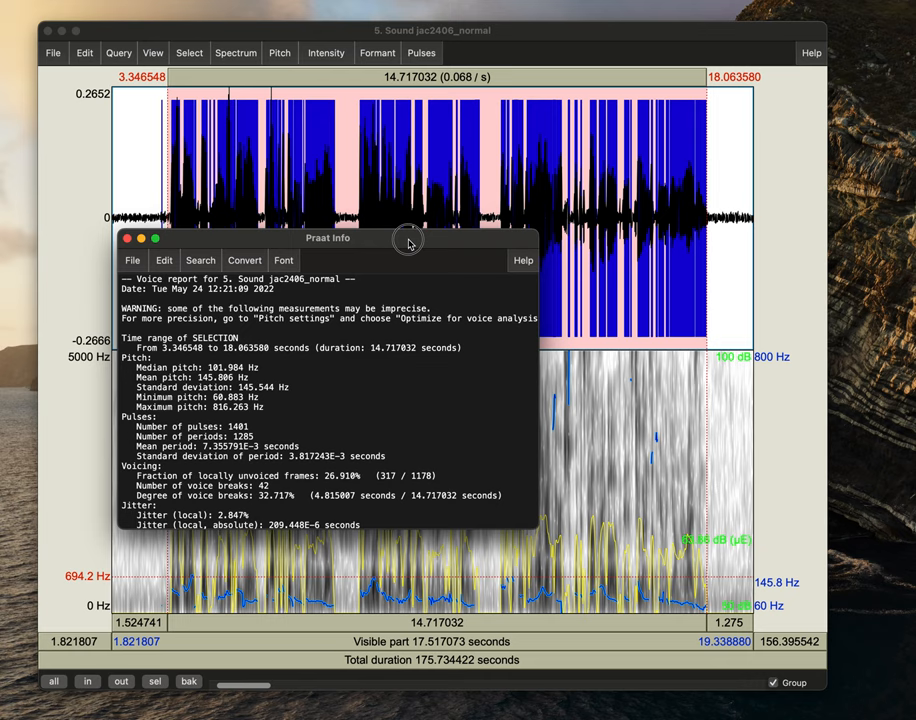
{"action": "left_click_drag", "start_coordinate": [328, 238], "coordinate": [290, 567]}
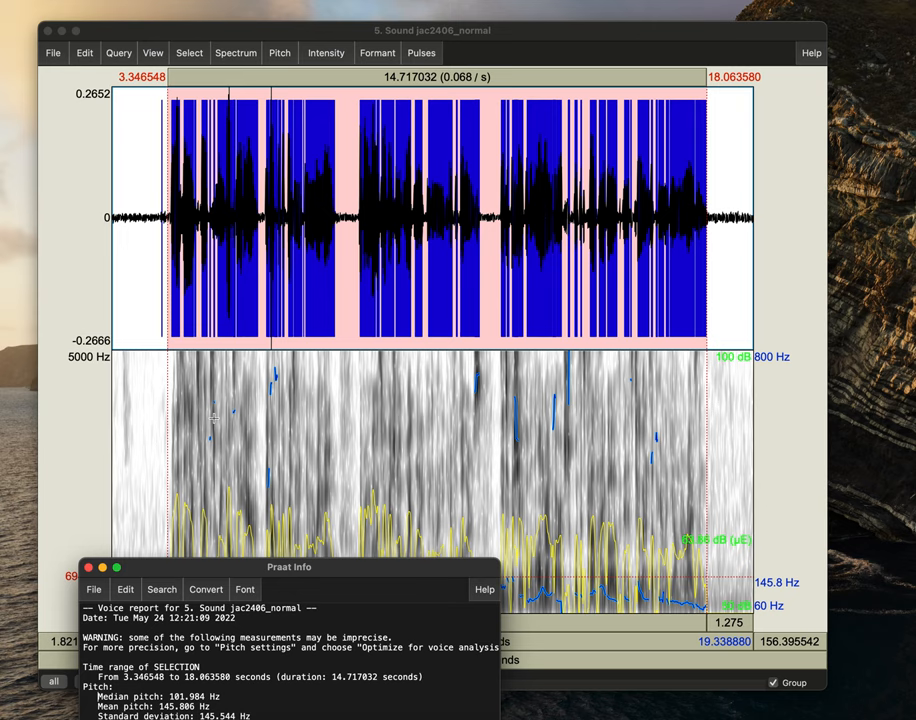
{"action": "mouse_move", "coordinate": [220, 400]}
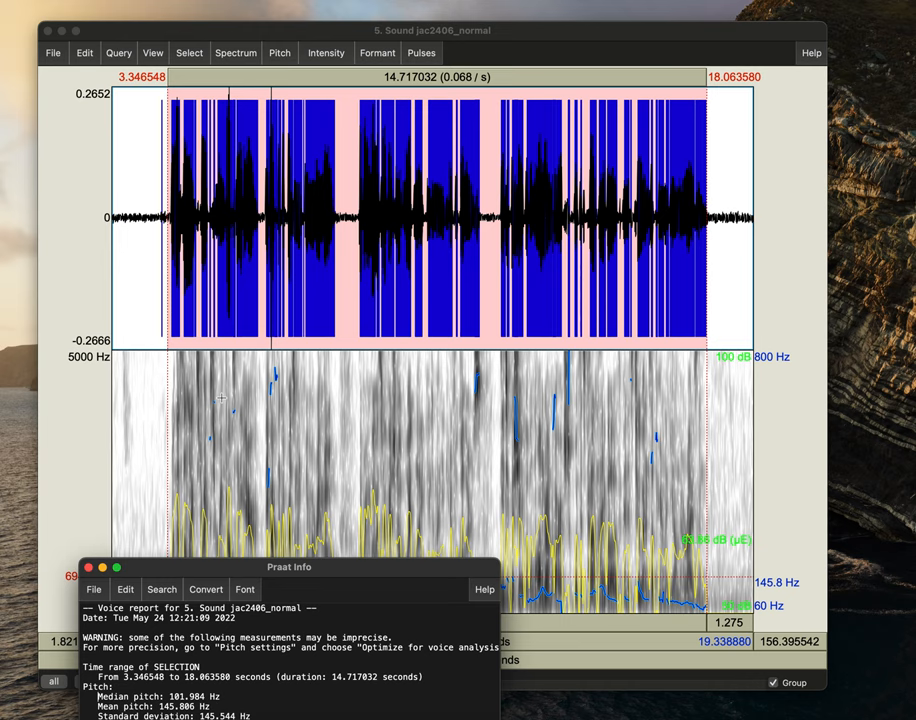
{"action": "left_click_drag", "start_coordinate": [290, 567], "coordinate": [230, 355]}
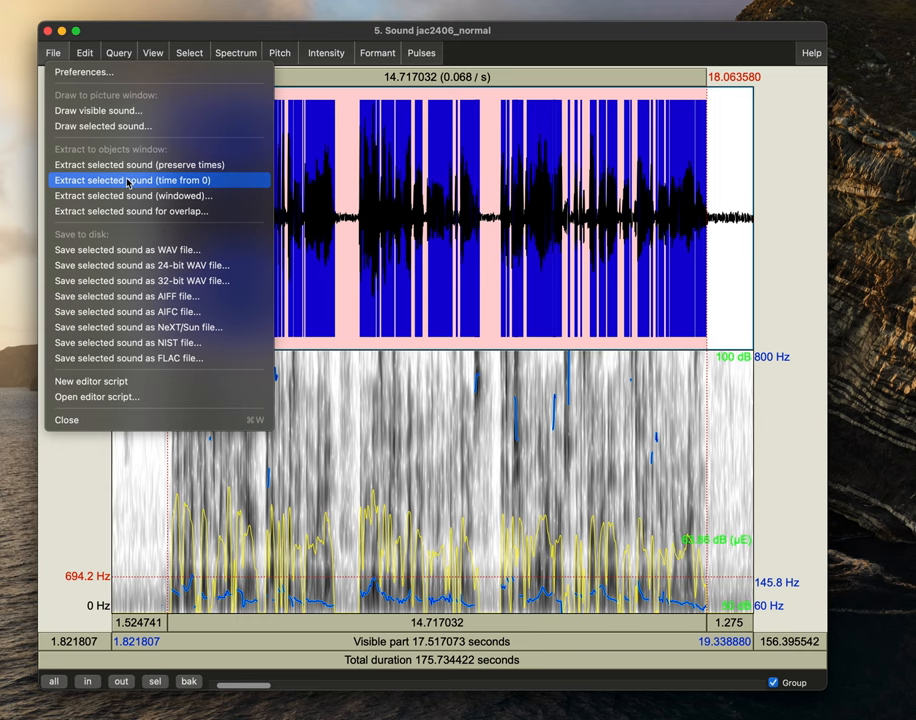
Extract the selected speech as a new sound starting at time zero and rename it 'cs'.
{"action": "left_click", "coordinate": [150, 180]}
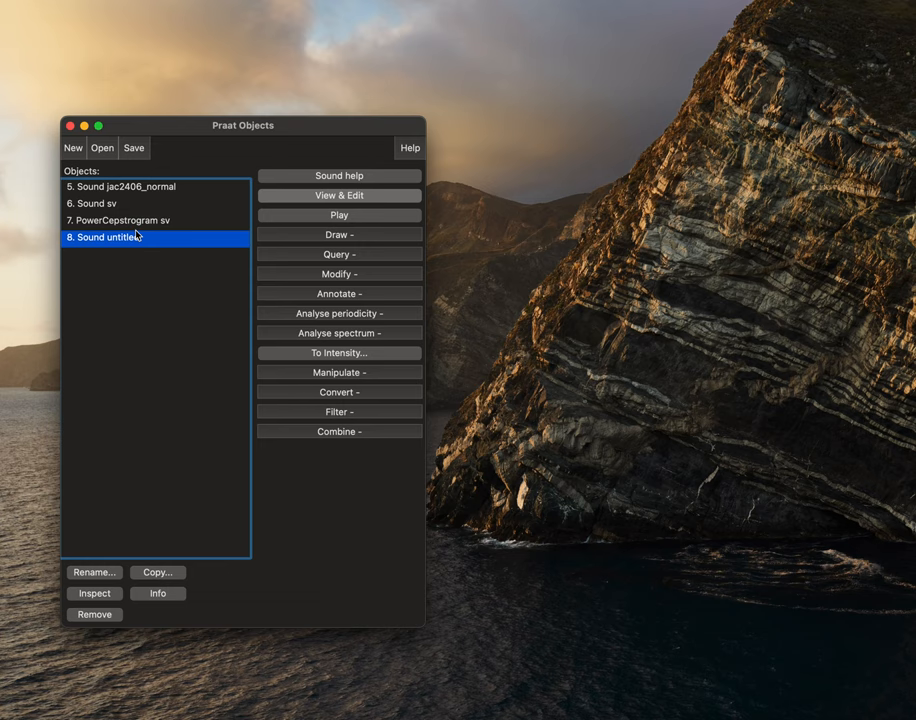
{"action": "mouse_move", "coordinate": [122, 590]}
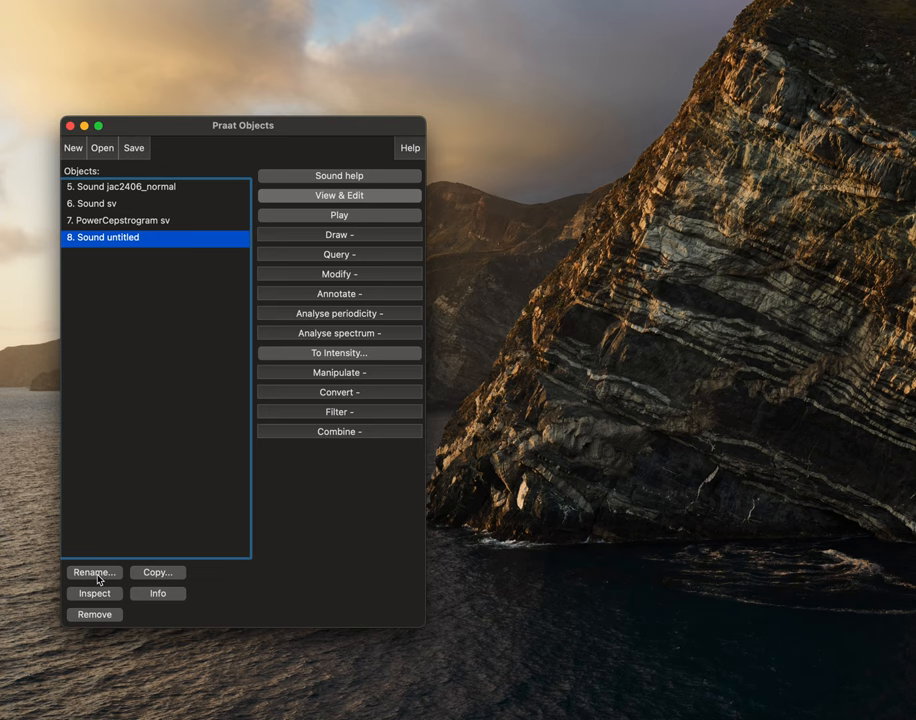
{"action": "left_click", "coordinate": [93, 572]}
{"action": "type", "text": "cs"}
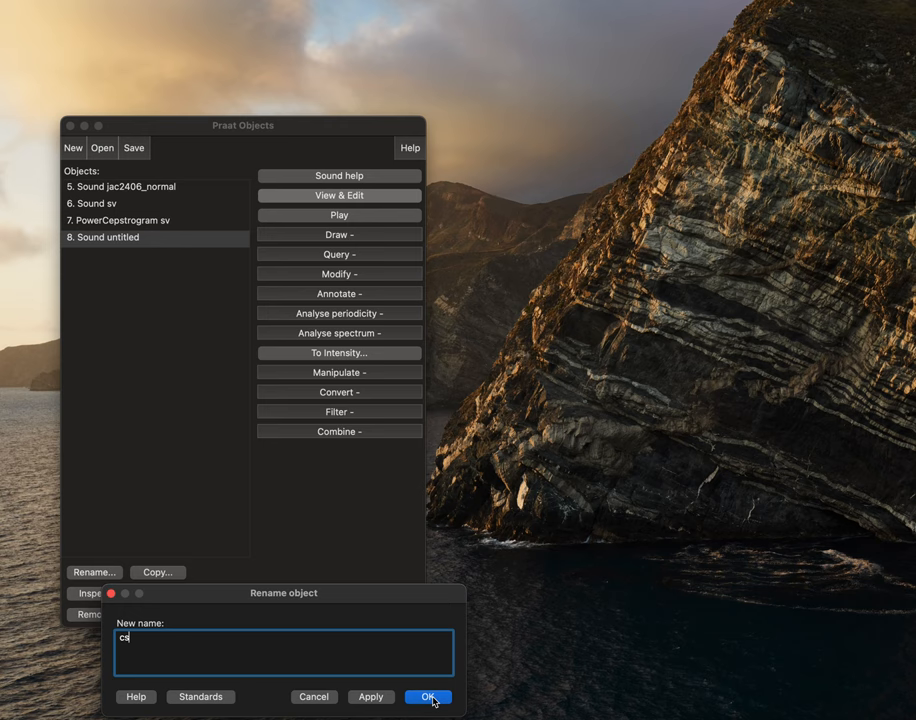
{"action": "left_click", "coordinate": [428, 697]}
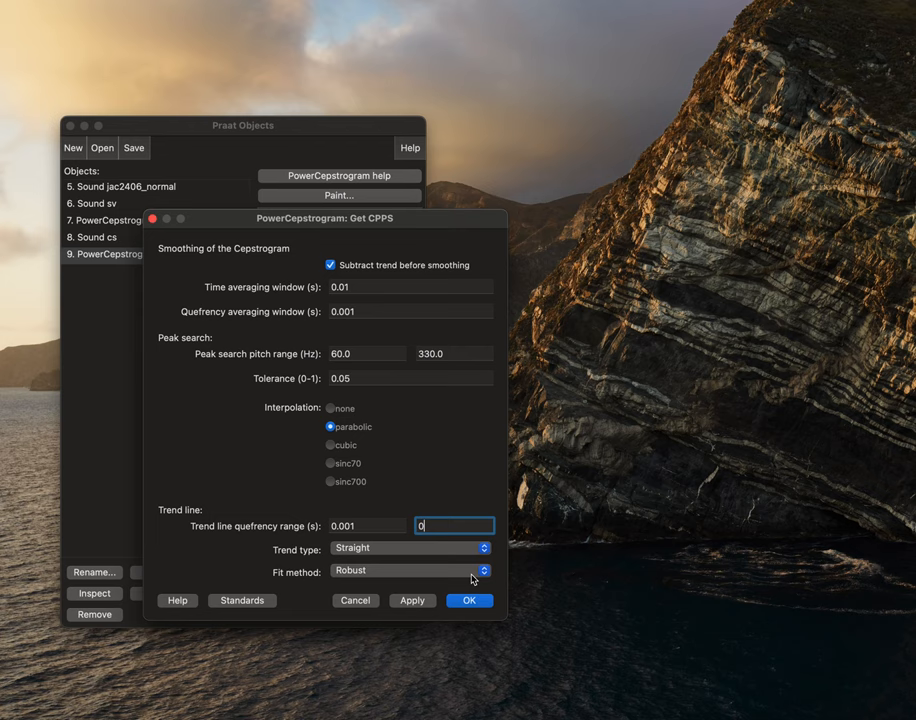
{"action": "mouse_move", "coordinate": [469, 600]}
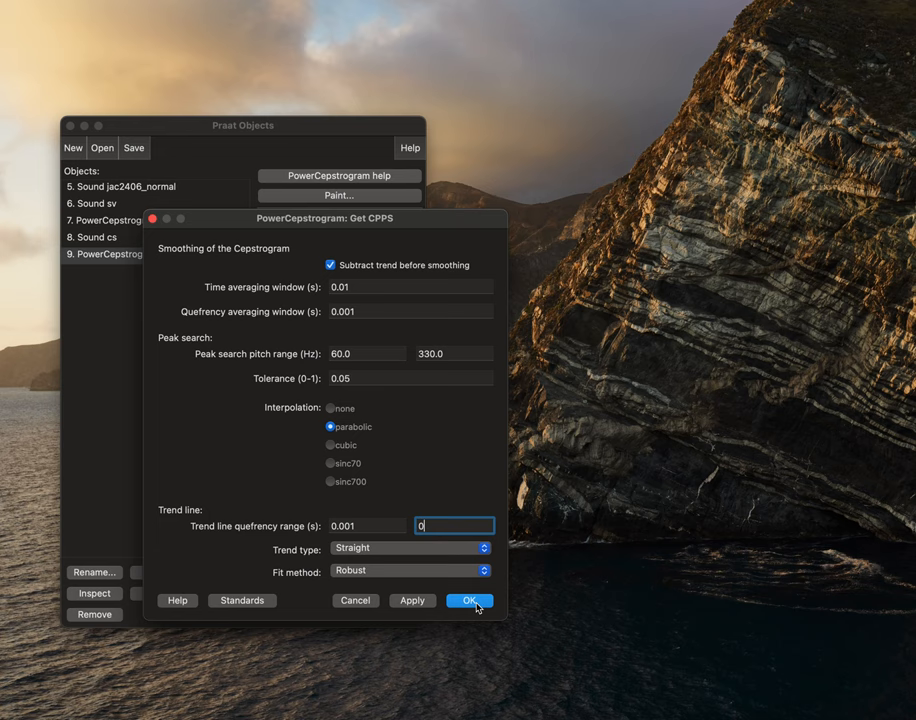
Confirm Get CPPS with trend subtraction and the 60–330 Hz peak search range.
{"action": "left_click", "coordinate": [469, 600]}
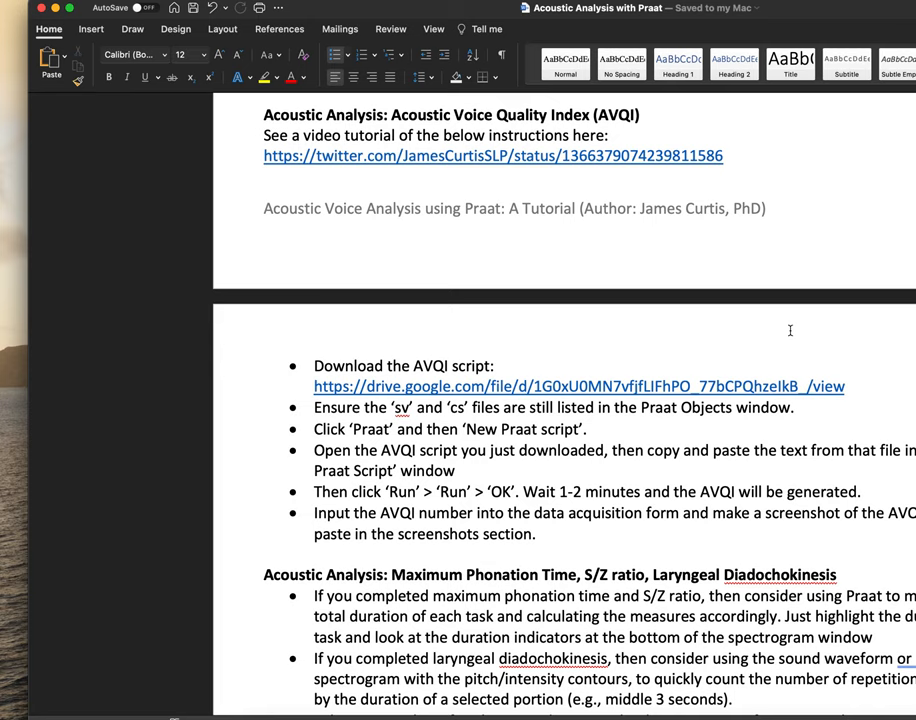
Scroll the Word tutorial down to the Acoustic Voice Quality Index section.
{"action": "scroll", "scroll_direction": "down", "scroll_amount": 3}
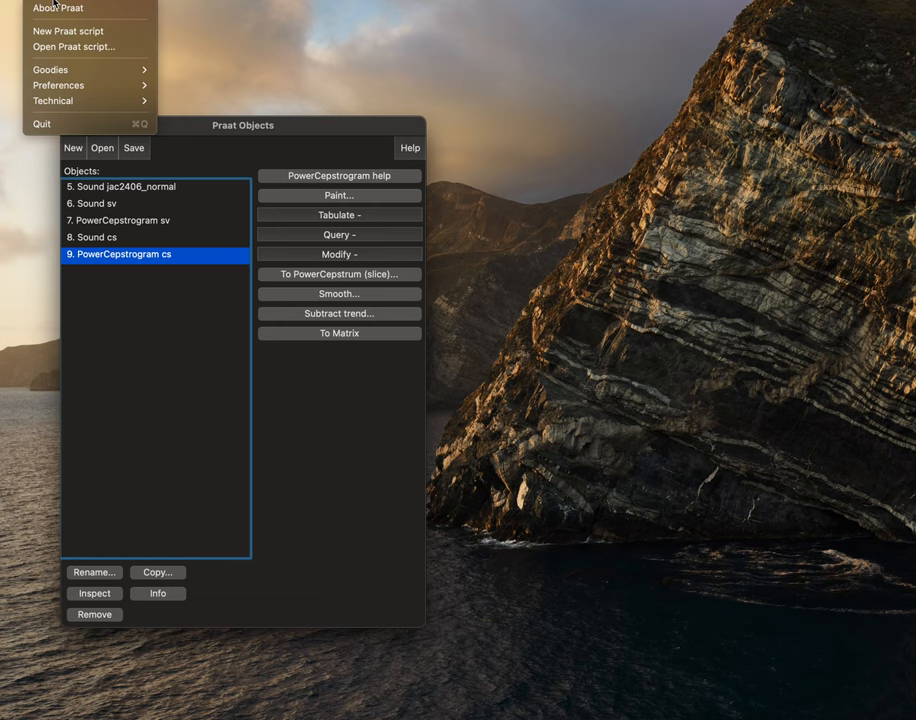
Run the pasted AVQI v.03.01 script in a new Praat script (AVQI 3.01), then close the picture.
{"action": "left_click", "coordinate": [67, 30]}
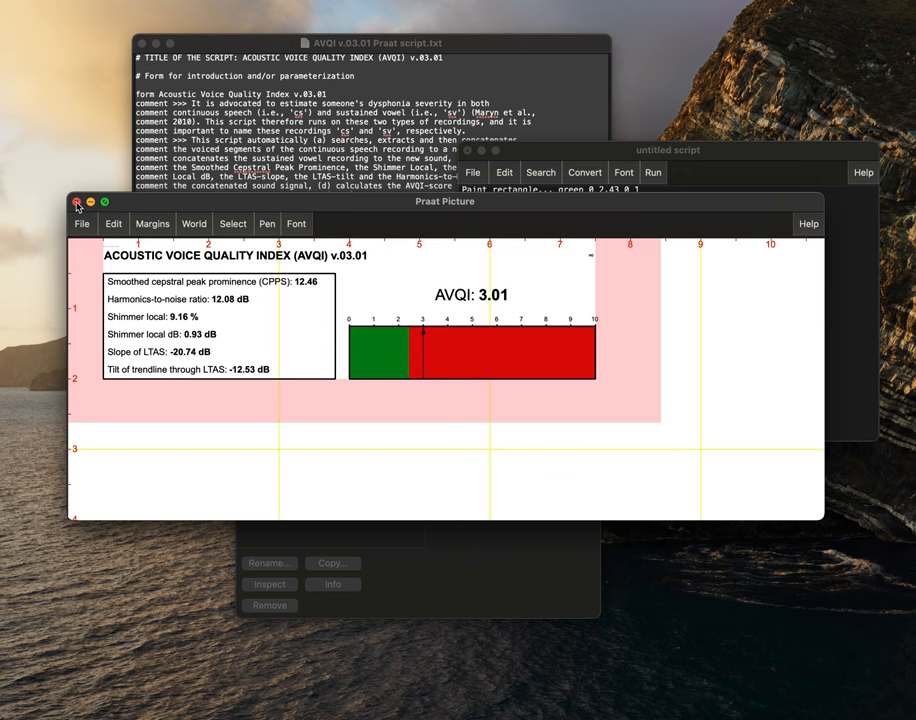
{"action": "left_click", "coordinate": [76, 201]}
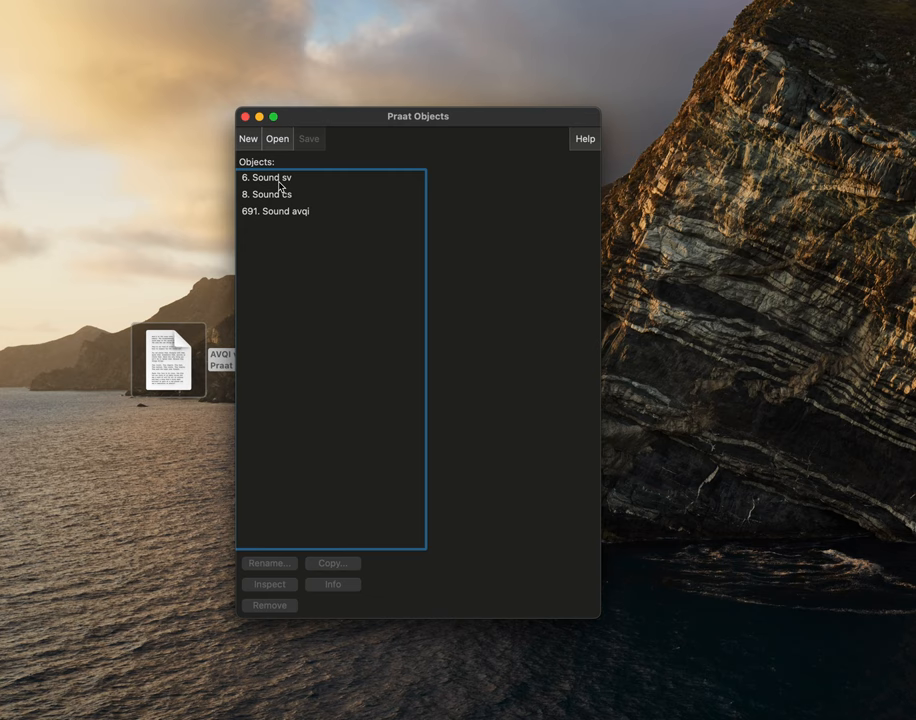
Reload jac2406_normal as object 701 and open the 175.7-second recording in the editor.
{"action": "left_click", "coordinate": [277, 211]}
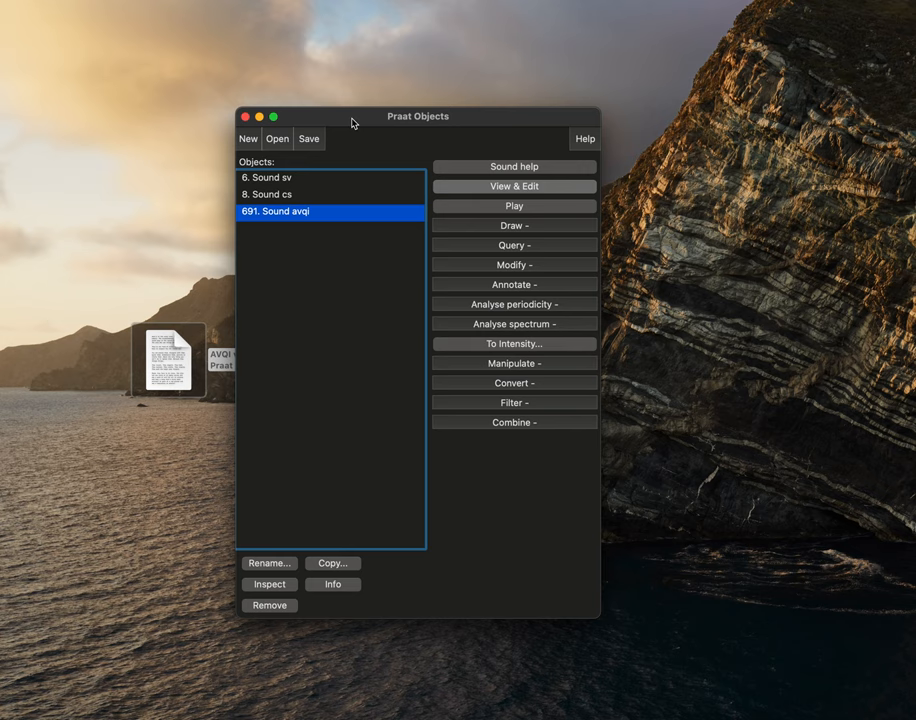
{"action": "mouse_move", "coordinate": [519, 236]}
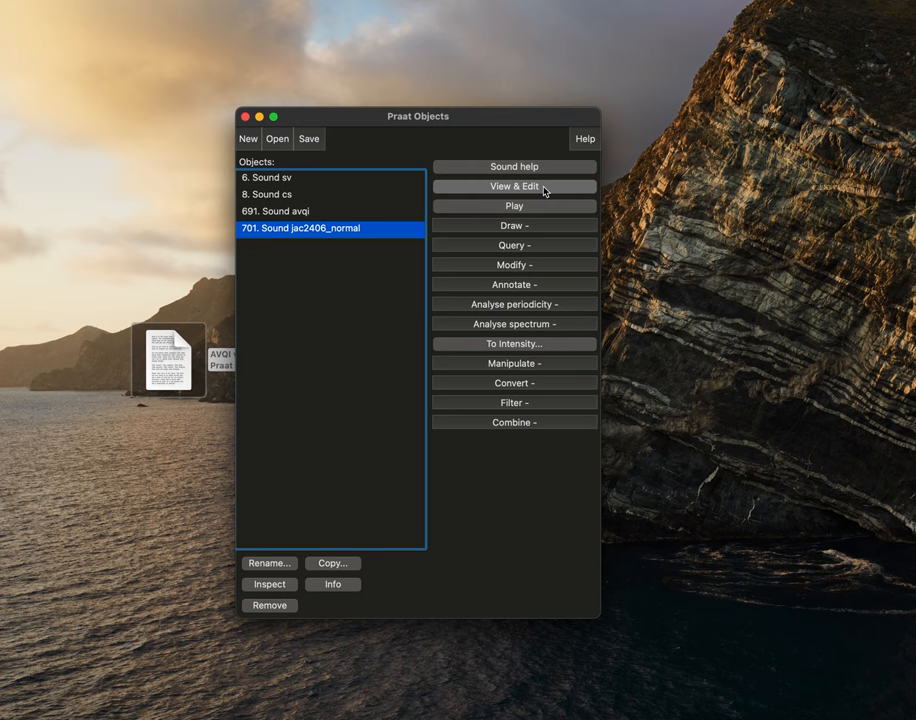
{"action": "left_click", "coordinate": [514, 186]}
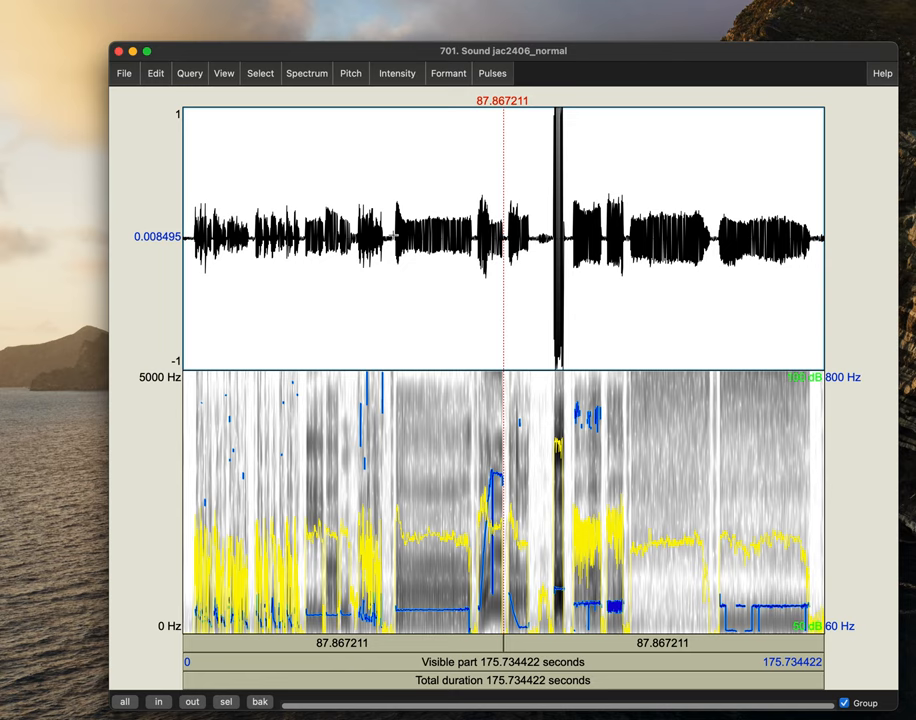
Select the sustained vowel (22.29 s) and the z sound (25.34 s), then show the whole recording.
{"action": "left_click_drag", "start_coordinate": [386, 235], "coordinate": [482, 235]}
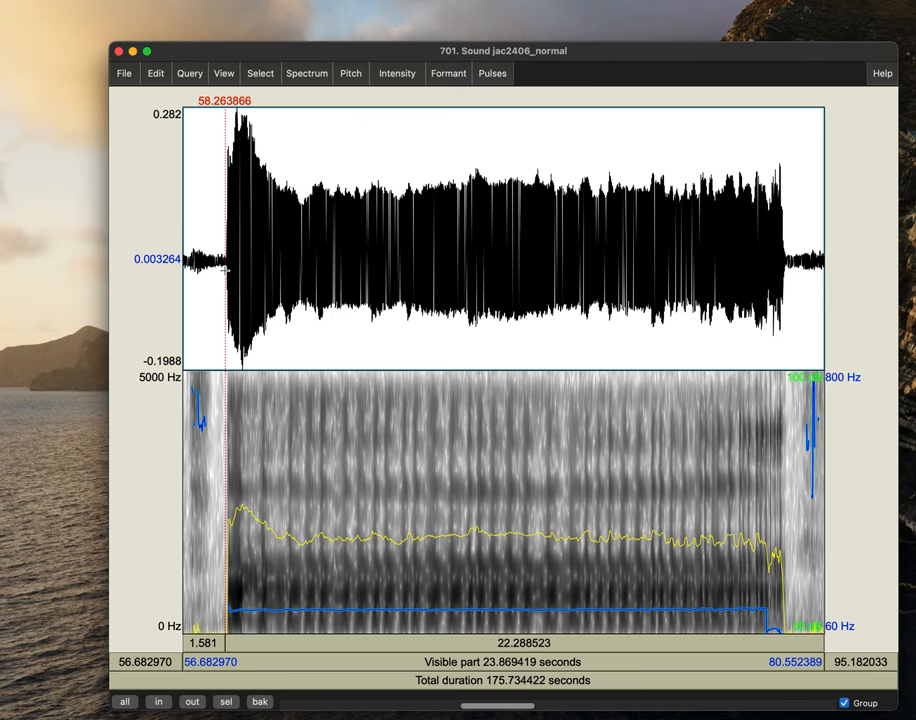
{"action": "left_click_drag", "start_coordinate": [225, 250], "coordinate": [785, 250]}
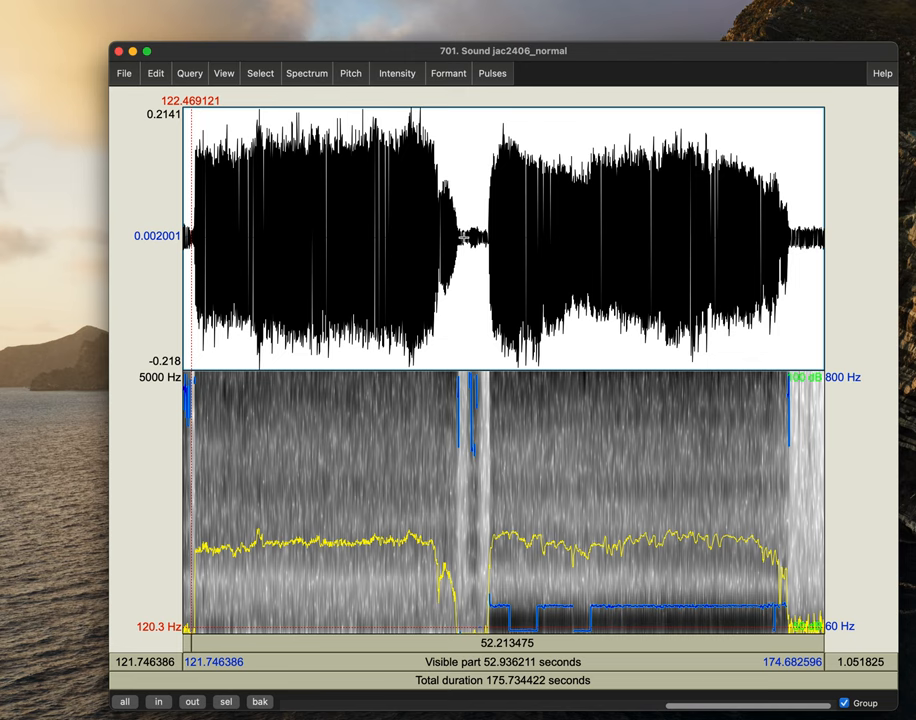
{"action": "left_click", "coordinate": [485, 240]}
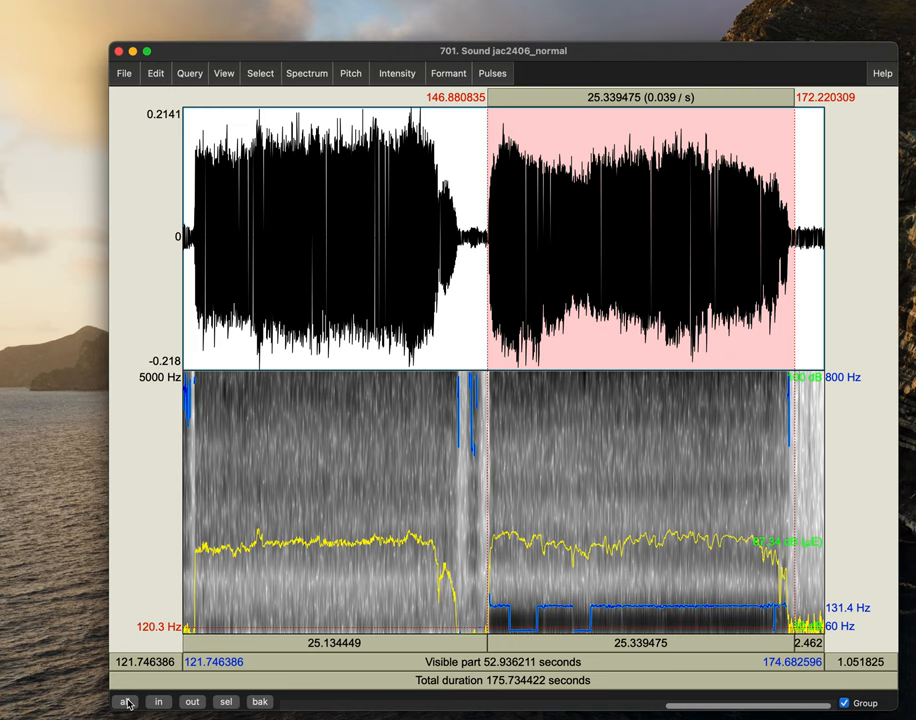
{"action": "left_click", "coordinate": [124, 701]}
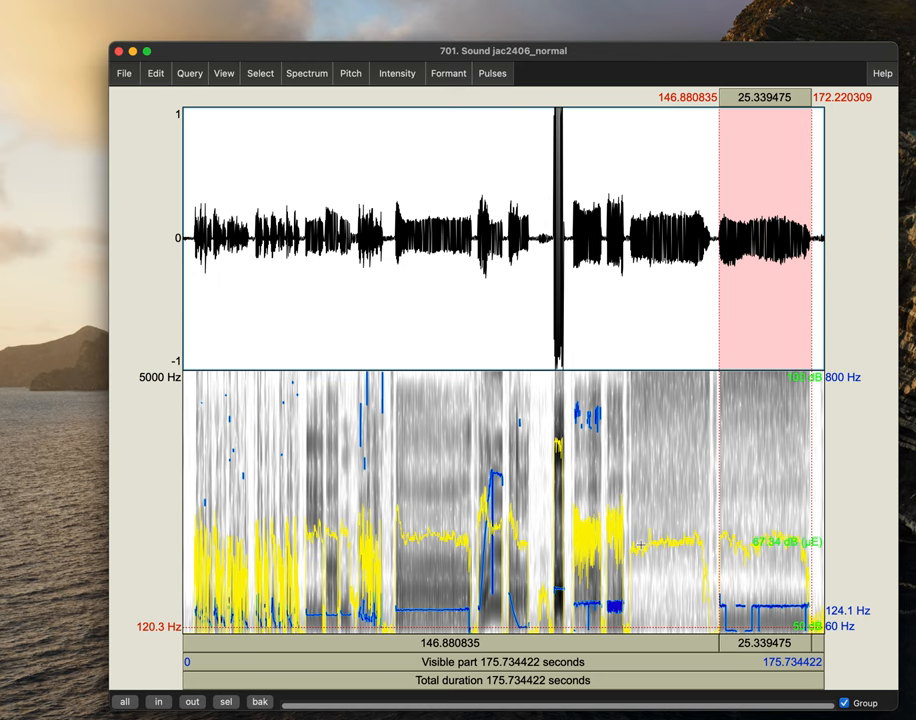
Zoom from the 105.2–122.9 s repetition passage to roughly 108.8–112.8 seconds.
{"action": "left_click", "coordinate": [226, 701]}
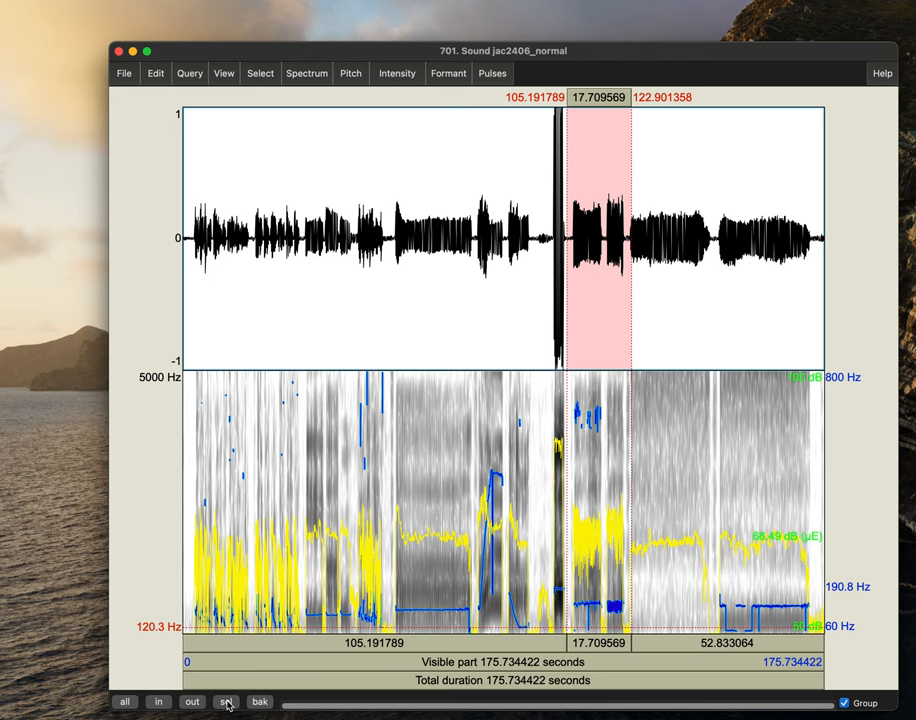
{"action": "left_click", "coordinate": [225, 701]}
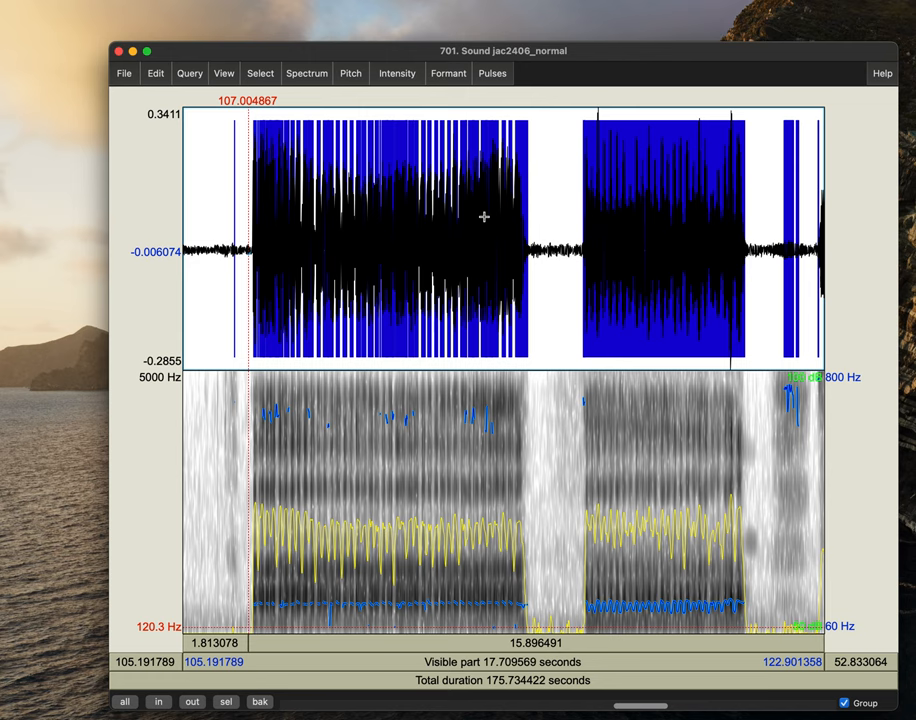
{"action": "left_click_drag", "start_coordinate": [312, 207], "coordinate": [459, 207]}
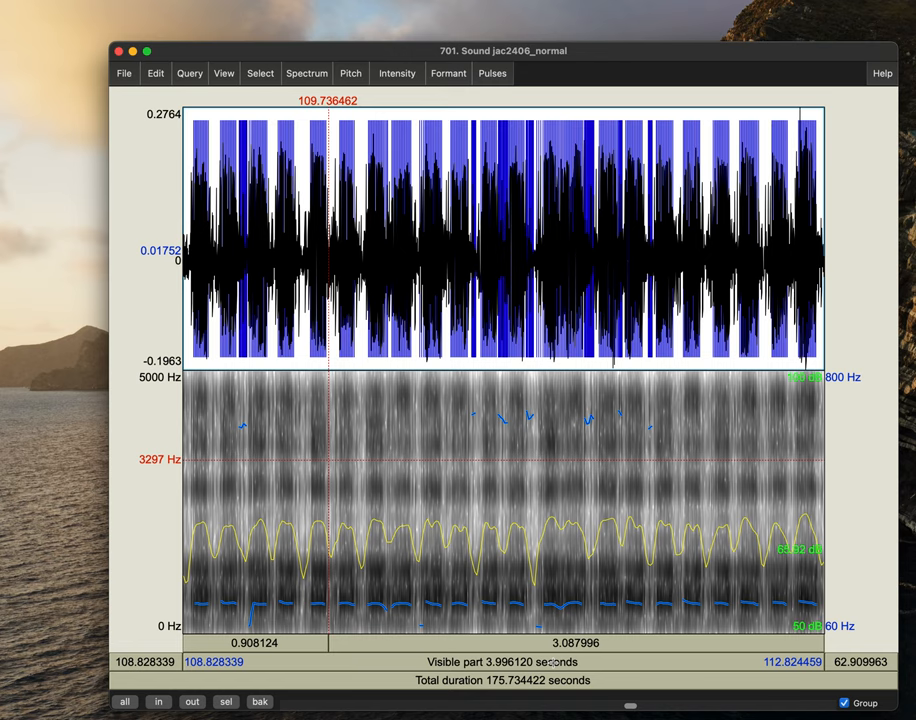
{"action": "mouse_move", "coordinate": [311, 496]}
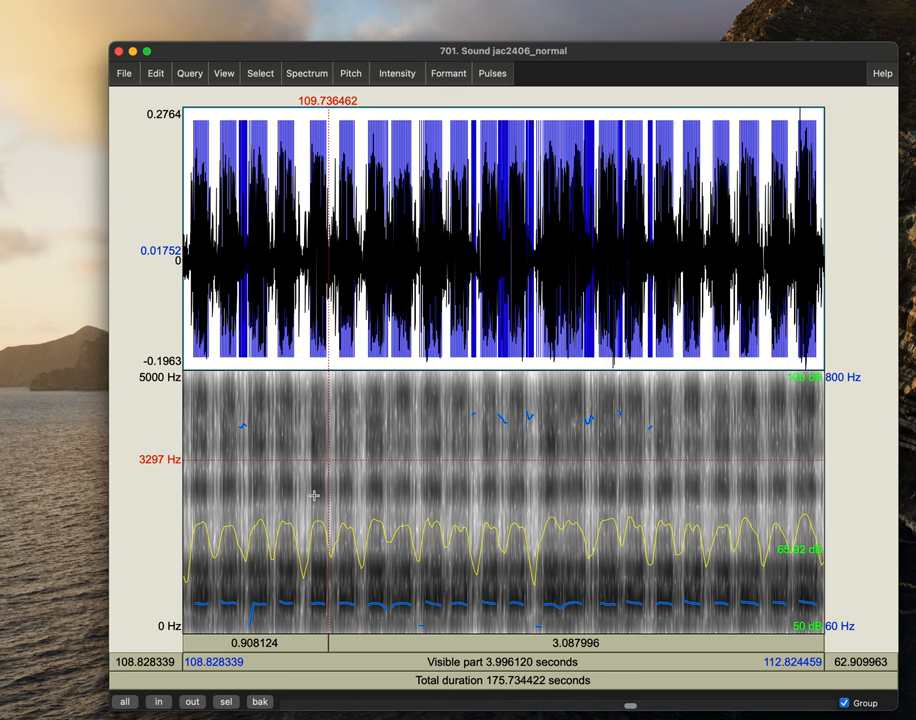